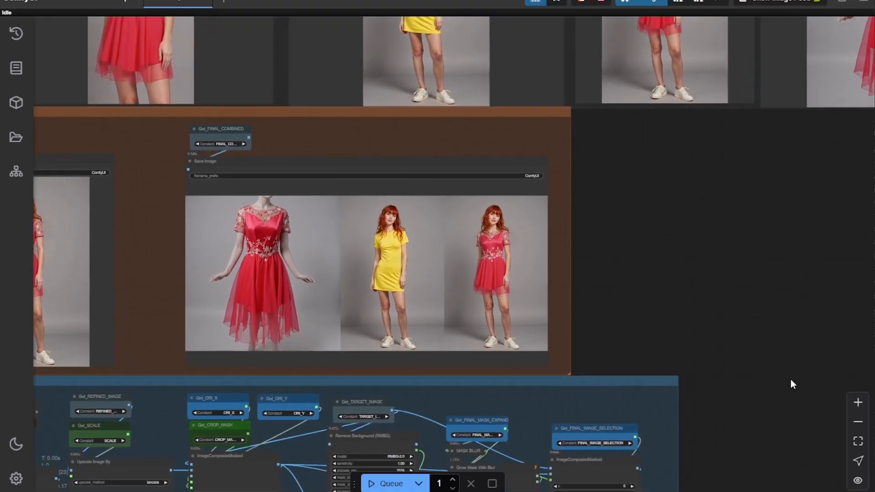
Step: Zoom in twice on the Save Image preview of the red-dress try-on result
left_click(858, 402)
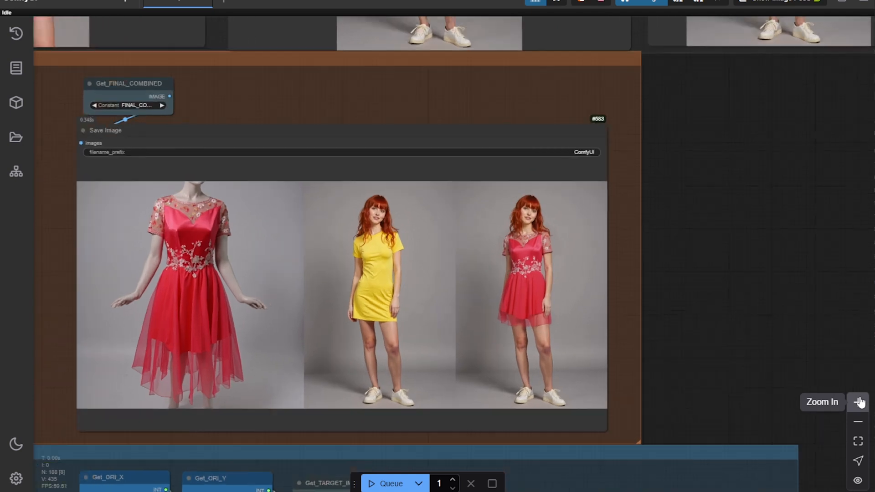
left_click(858, 402)
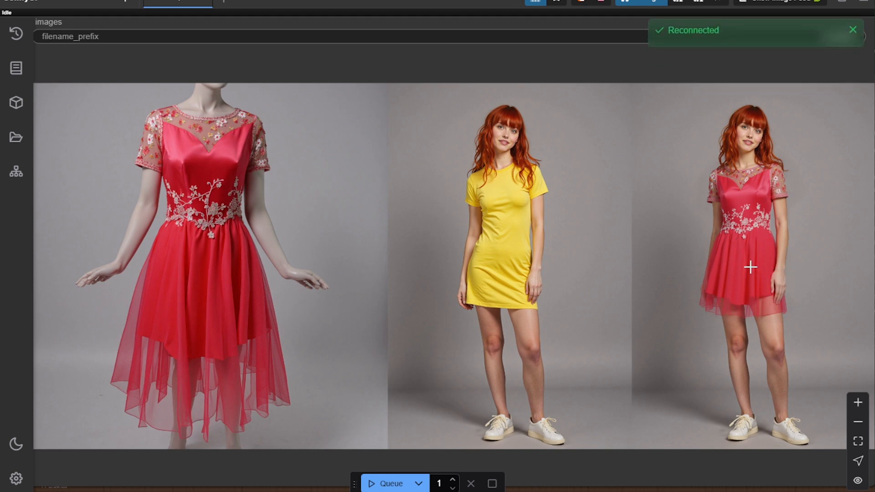
mouse_move(727, 207)
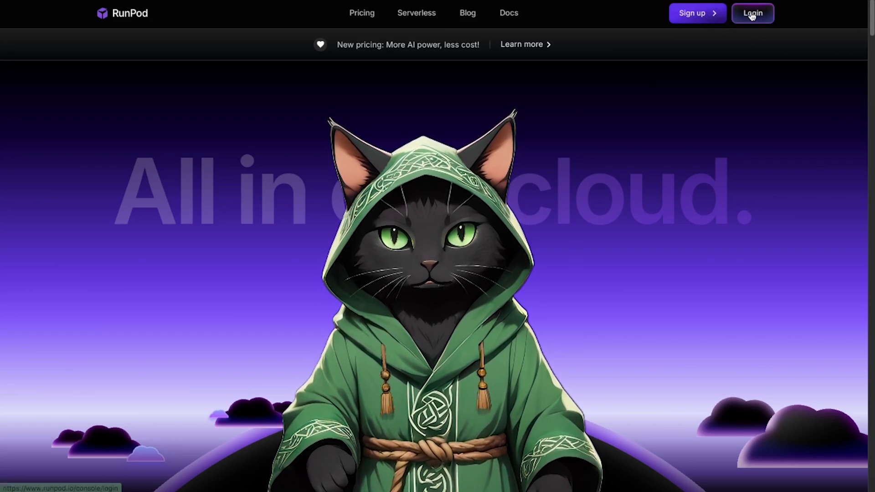
Step: Log in to RunPod, deploy a GPU pod, and show its HTTP services on ports 3020 and 8888
left_click(752, 13)
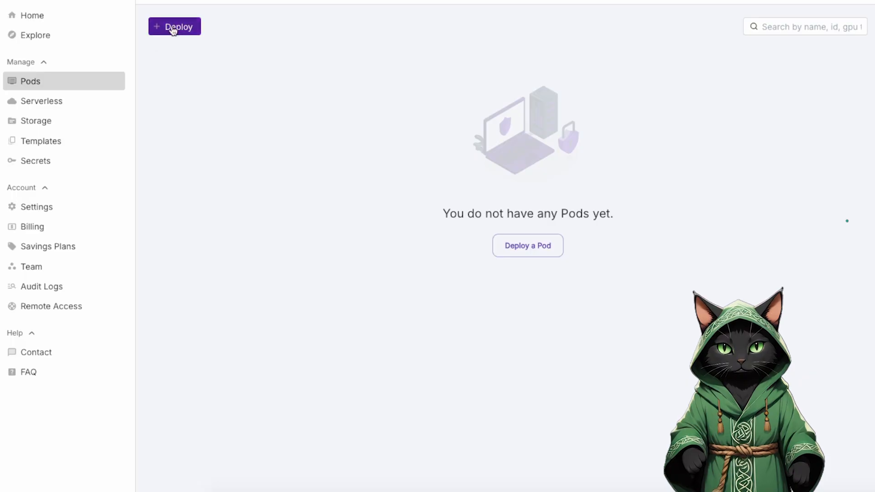
left_click(174, 27)
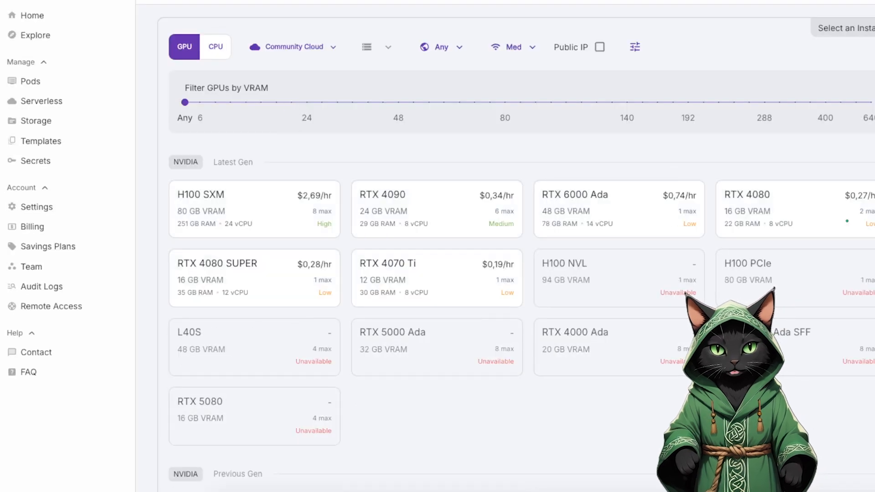
scroll("down", 3)
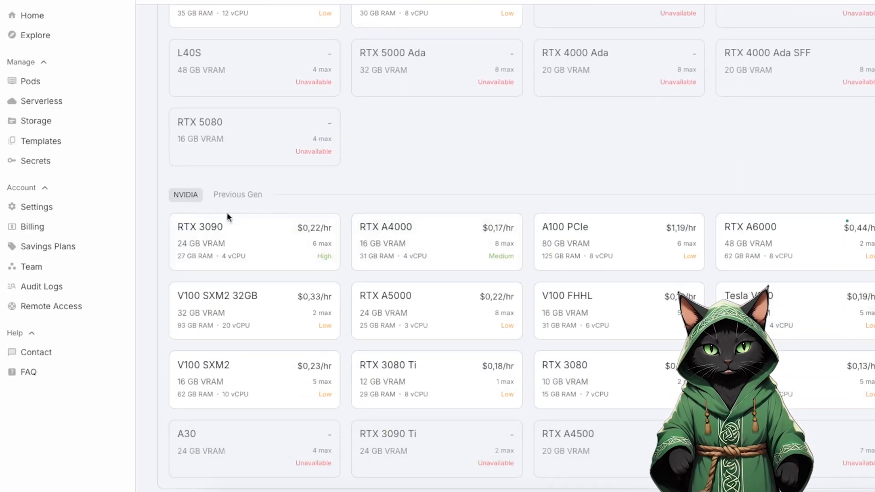
scroll("up", 3)
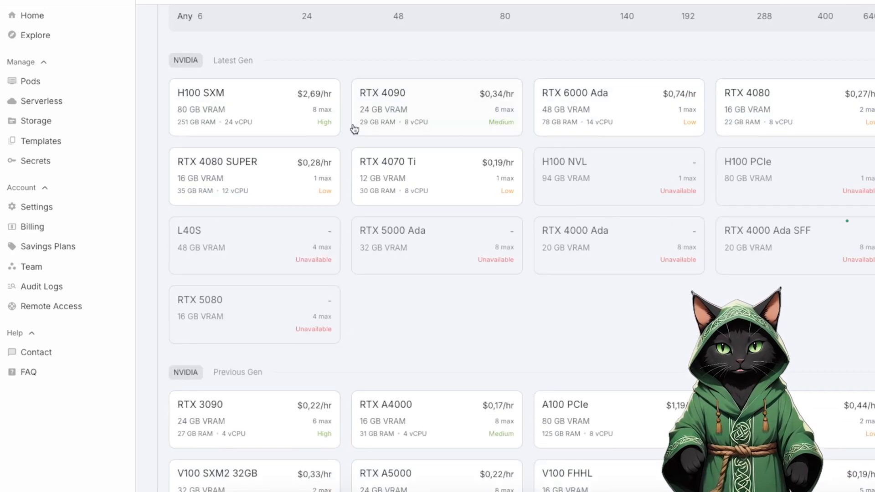
mouse_move(459, 84)
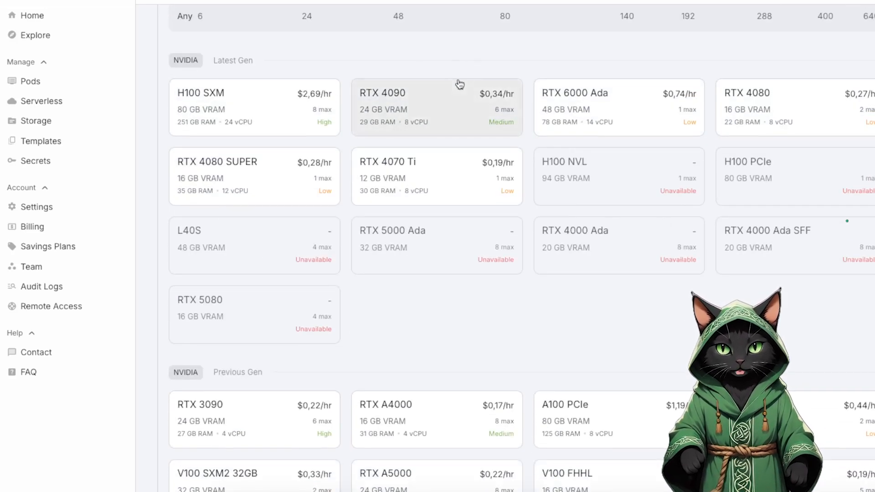
left_click(30, 81)
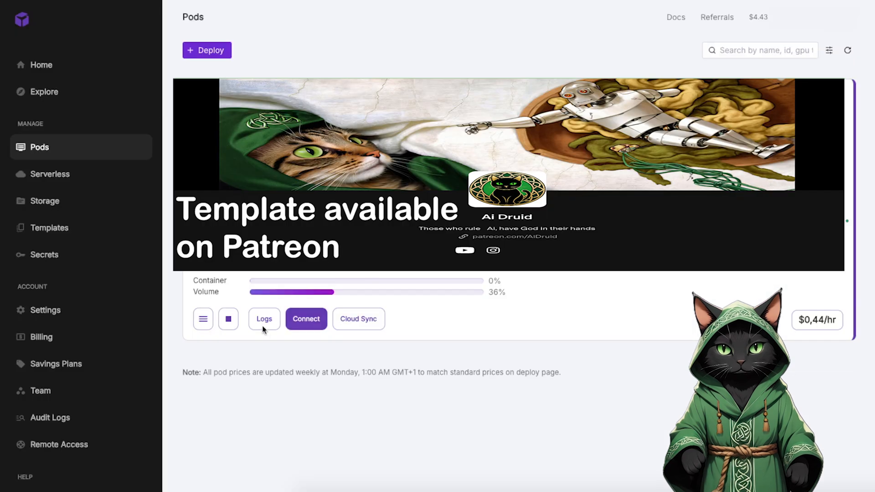
mouse_move(311, 356)
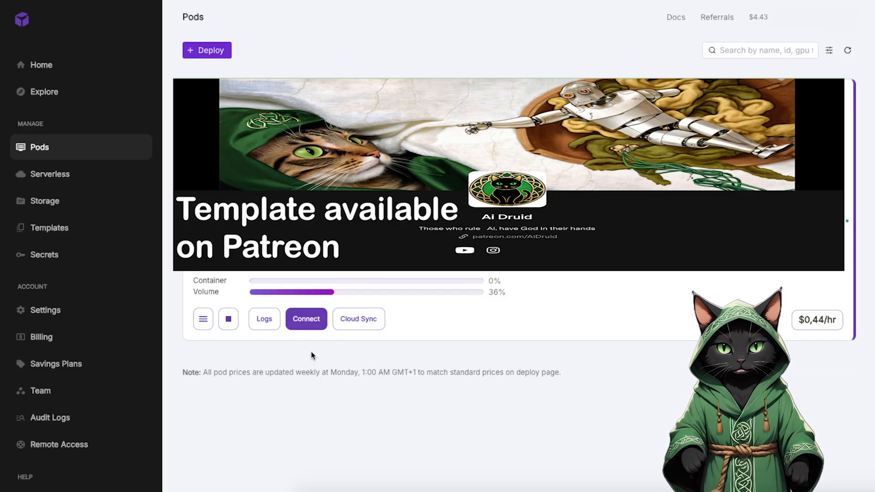
mouse_move(303, 335)
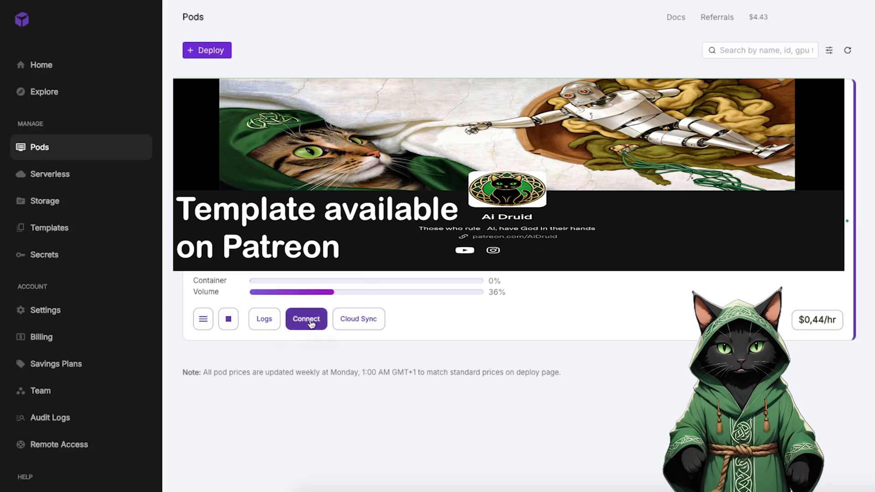
left_click(306, 318)
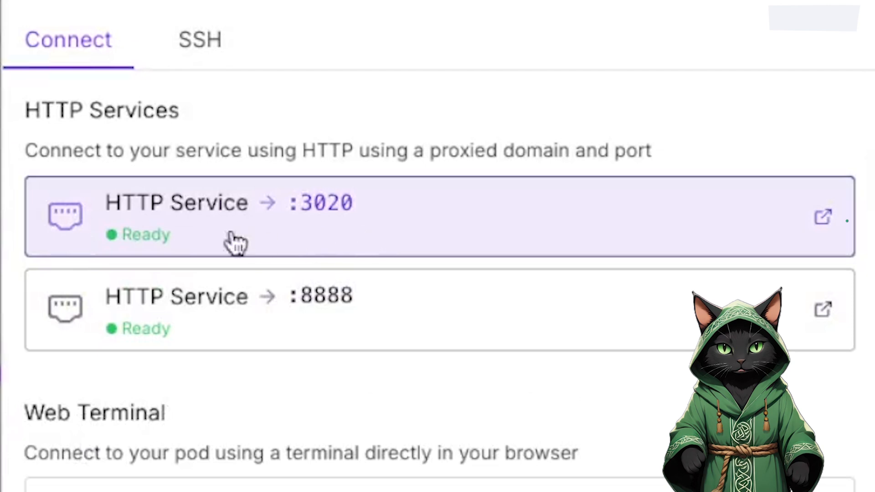
mouse_move(117, 343)
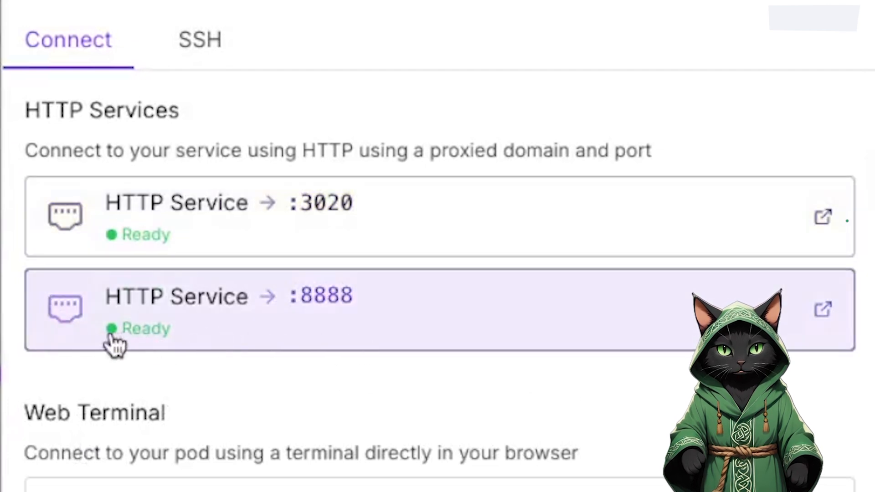
mouse_move(237, 223)
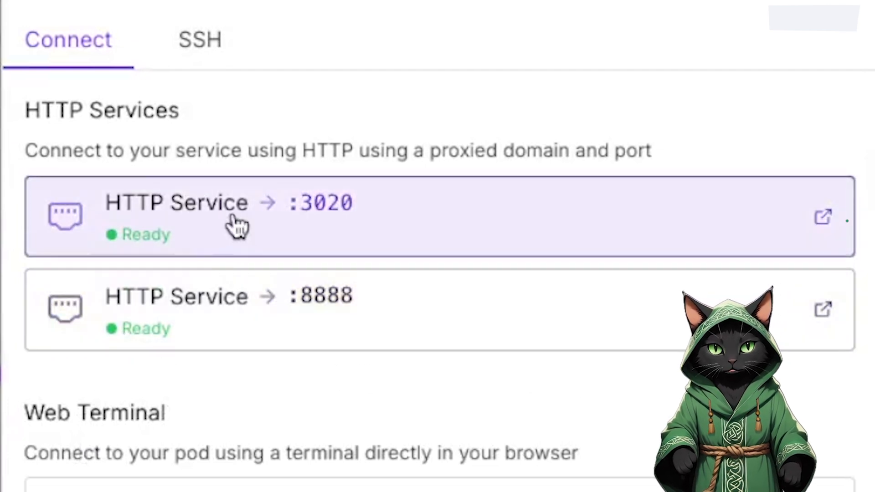
Step: Go from models/unet up to the ComfyUI folder via the breadcrumb
left_click(822, 216)
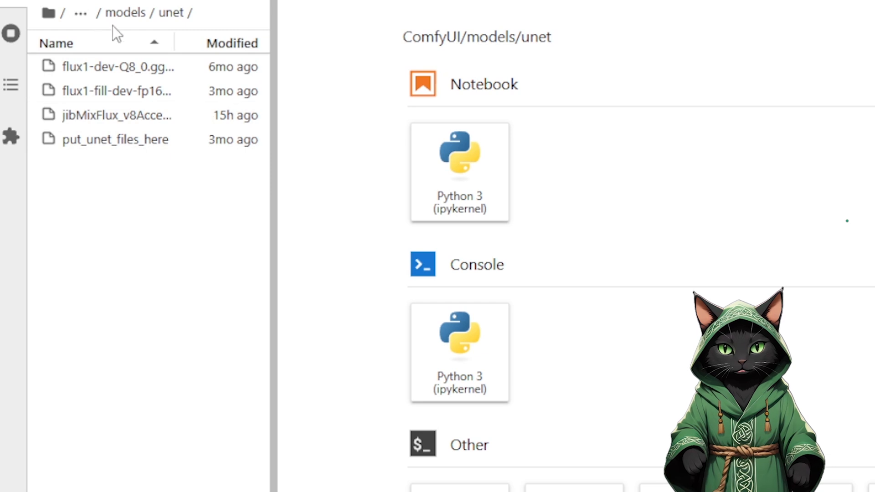
left_click(80, 12)
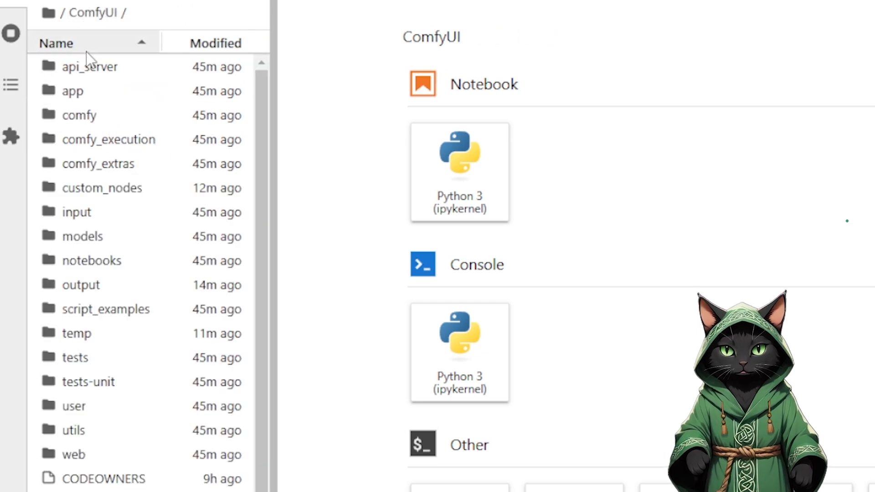
mouse_move(93, 12)
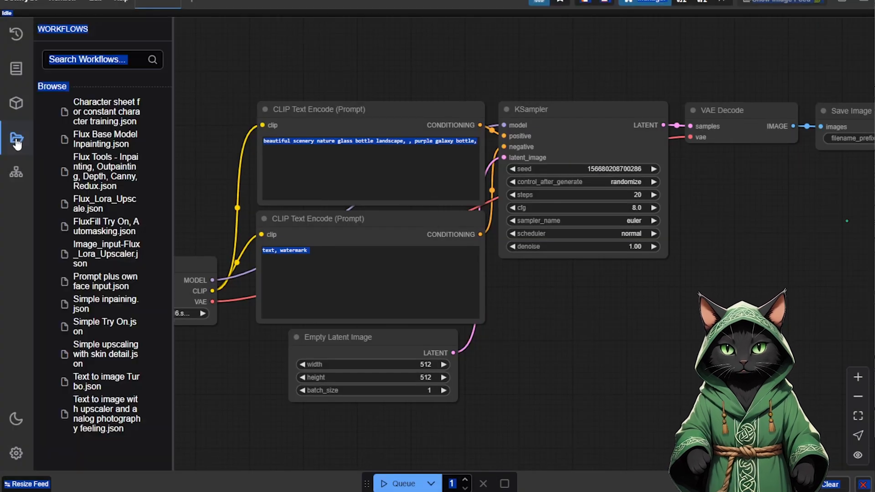
mouse_move(173, 200)
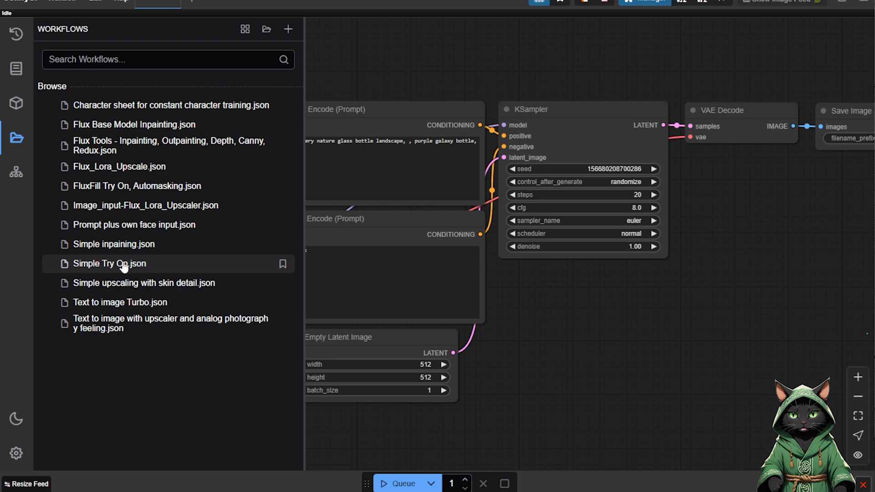
mouse_move(157, 263)
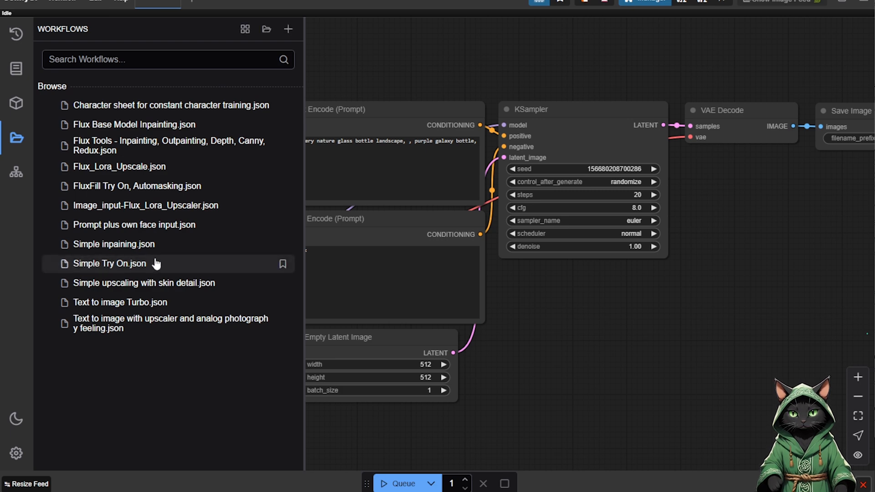
mouse_move(110, 263)
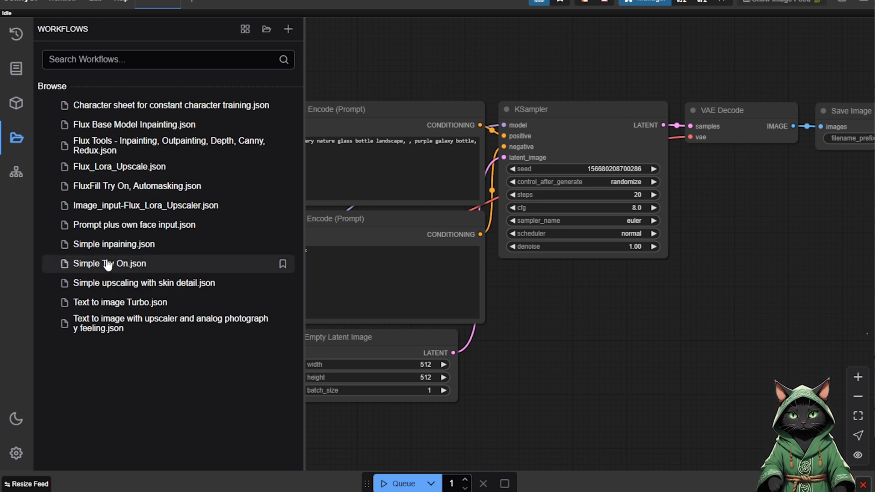
Step: Load Simple Try On.json from the Workflows sidebar
left_click(109, 264)
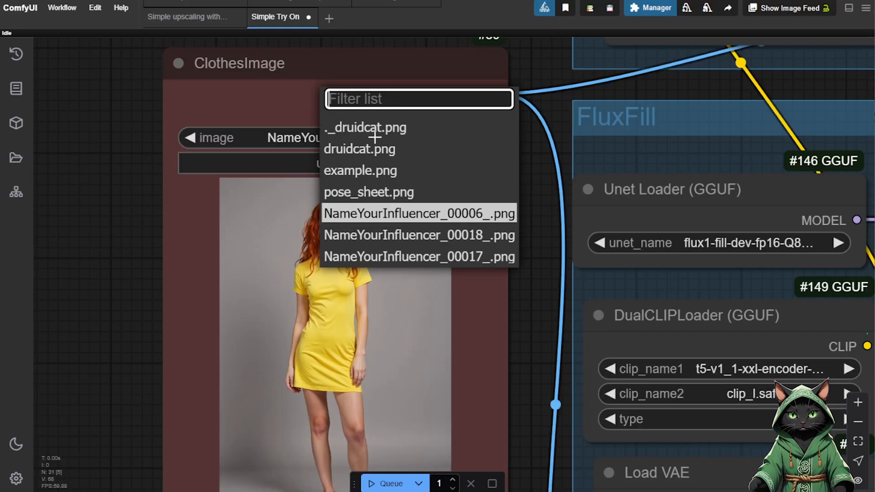
Step: Set the PeoplePhoto Load Image node to NameYourInfluencer_00006_.png
left_click(418, 235)
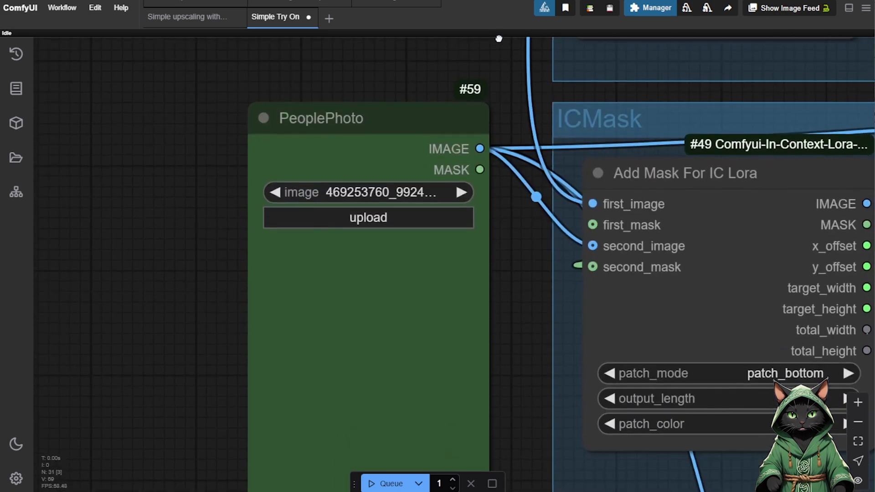
left_click(368, 191)
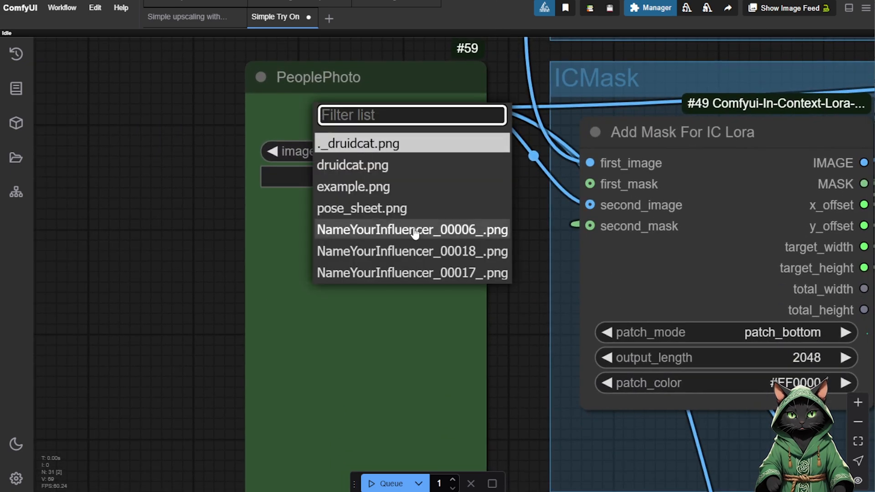
left_click(412, 229)
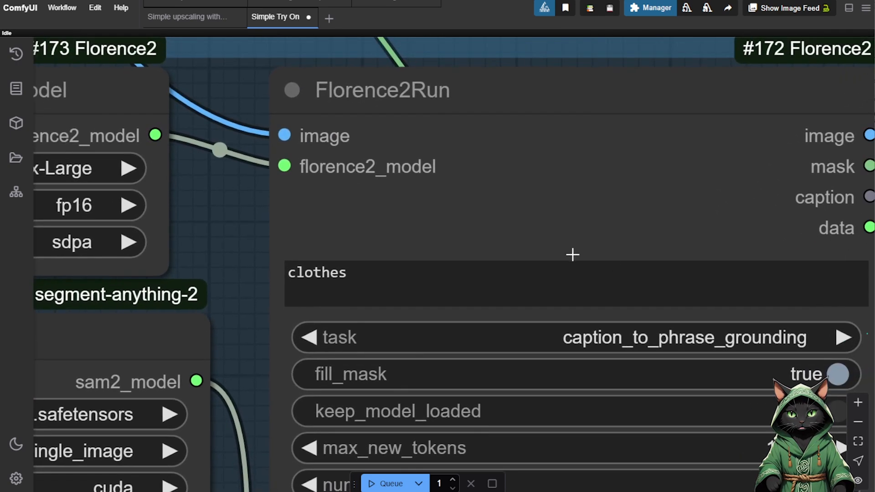
mouse_move(247, 310)
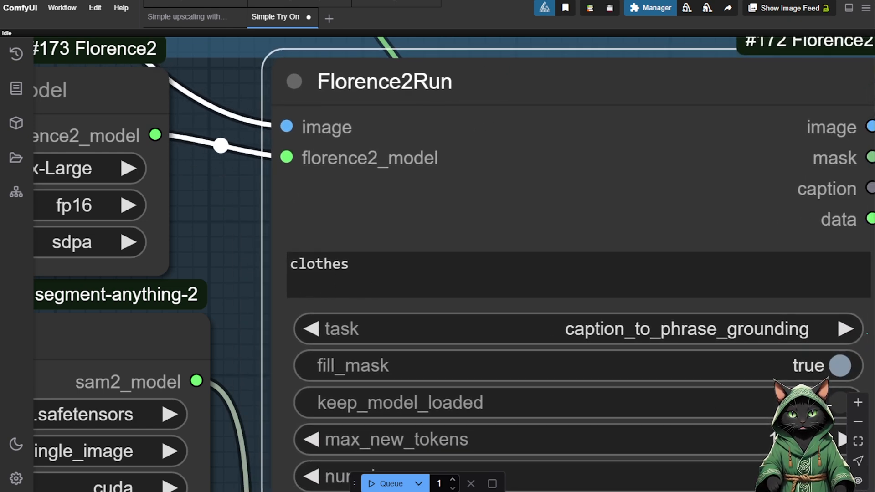
scroll("down", 3)
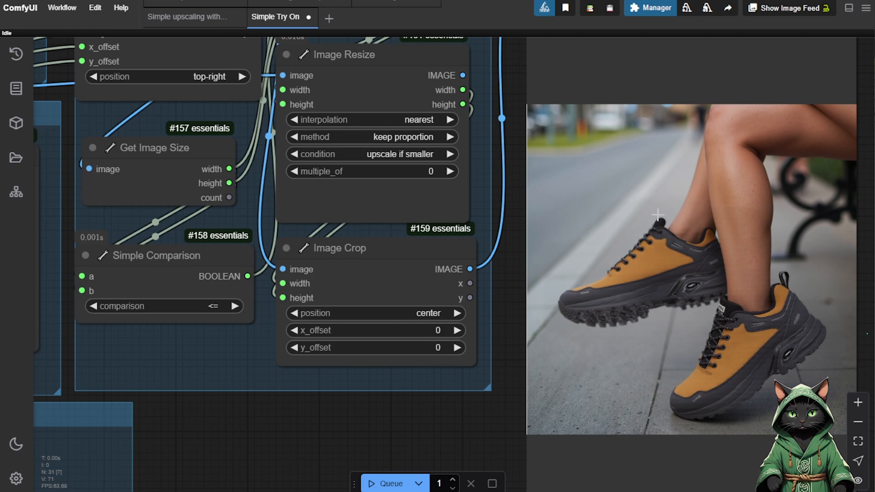
left_click(15, 158)
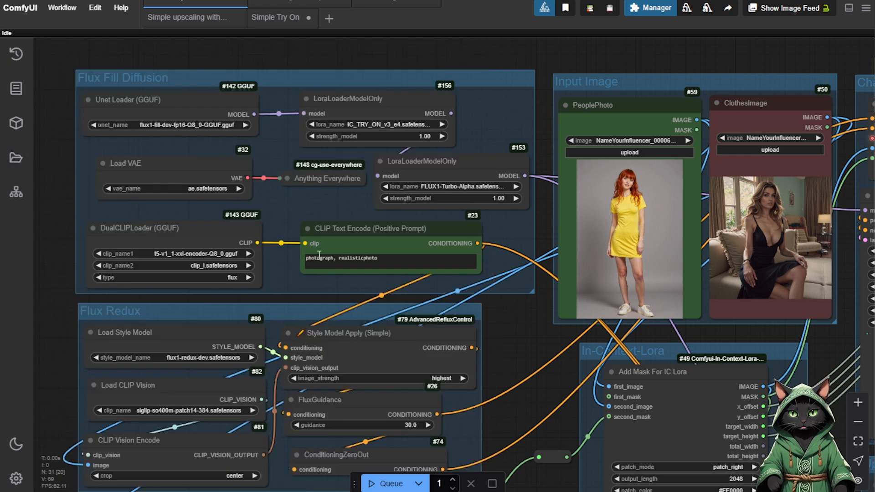
mouse_move(384, 483)
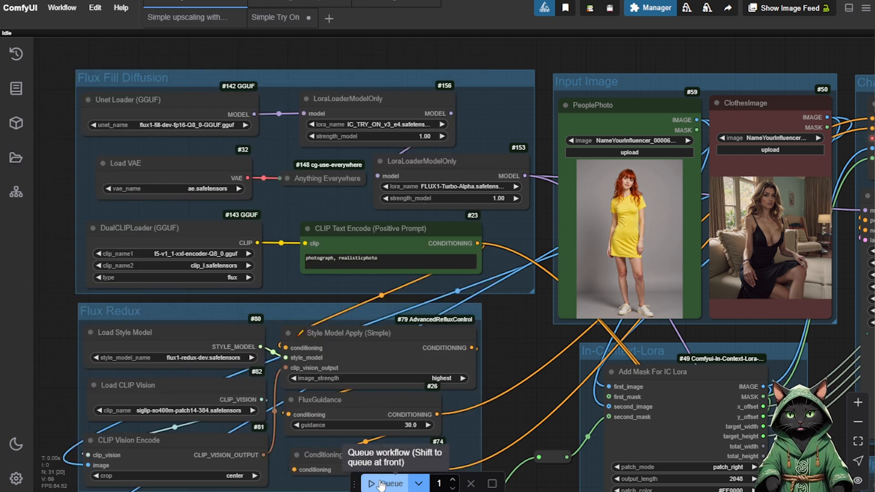
Step: Queue the Simple Try On workflow and view the standing black-dress result
left_click(388, 484)
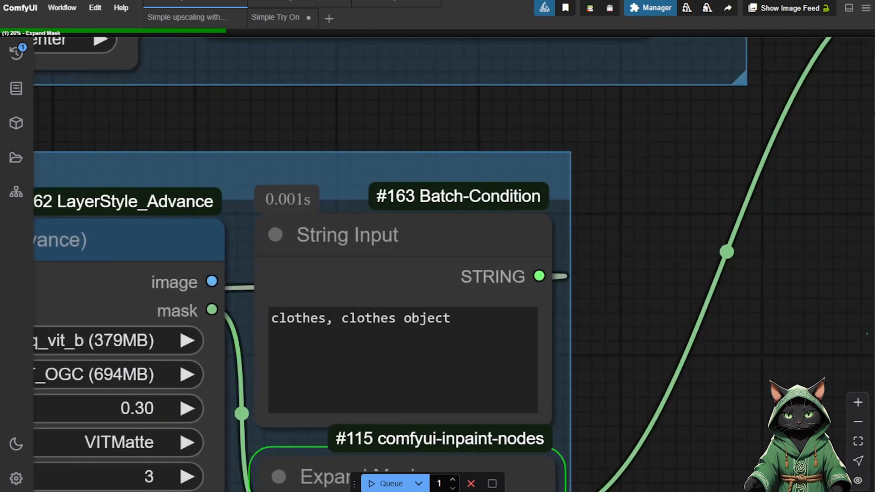
scroll("up", 3)
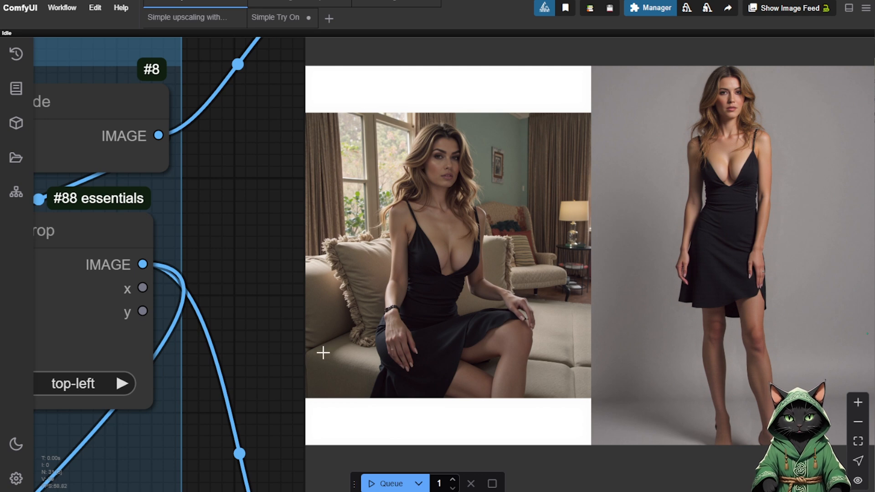
mouse_move(294, 415)
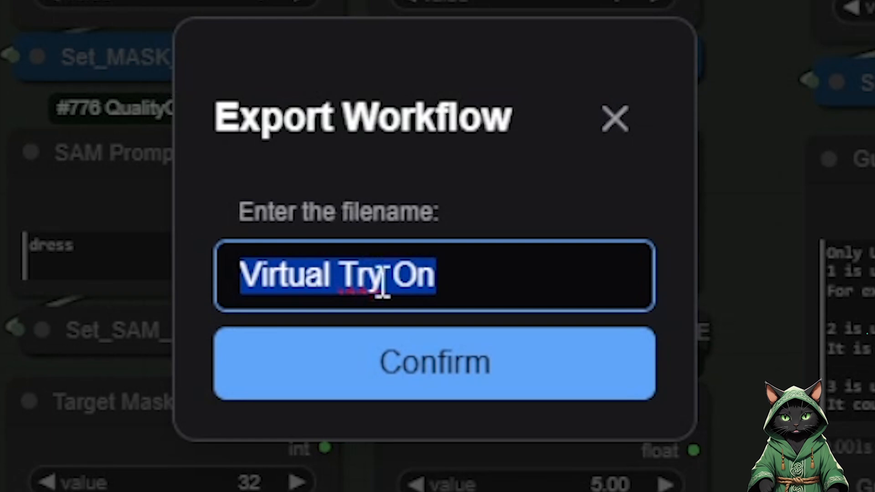
Step: Export the workflow as Virtual Try On and queue the red-dress generation
left_click(434, 362)
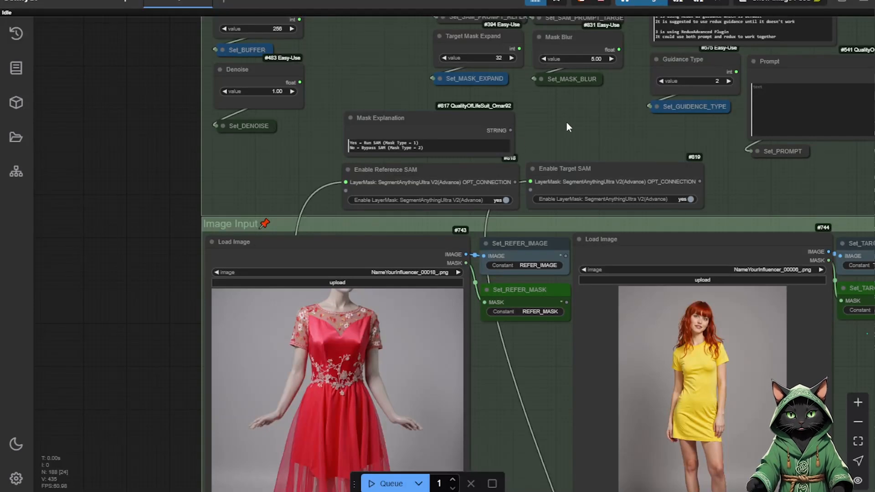
mouse_move(160, 131)
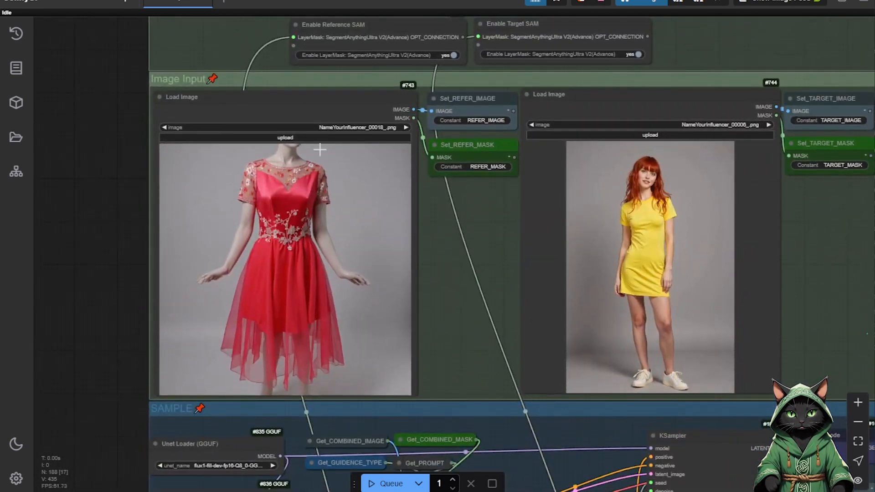
left_click(858, 423)
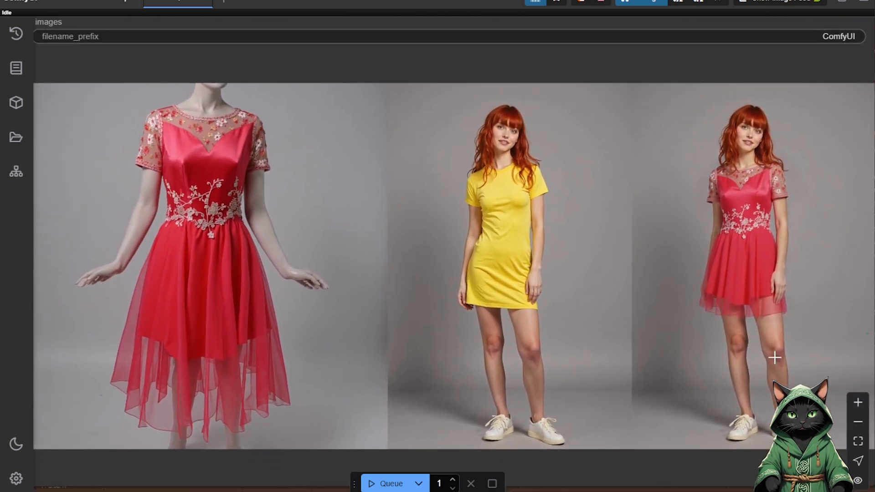
mouse_move(541, 213)
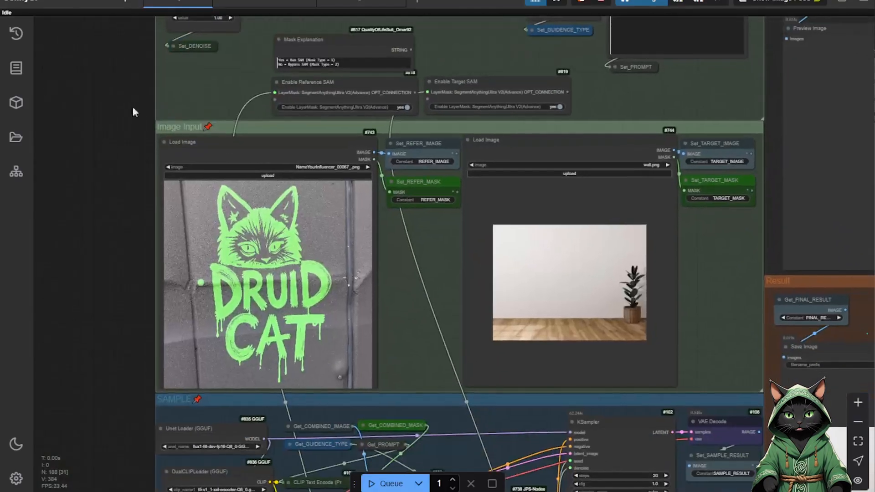
mouse_move(653, 275)
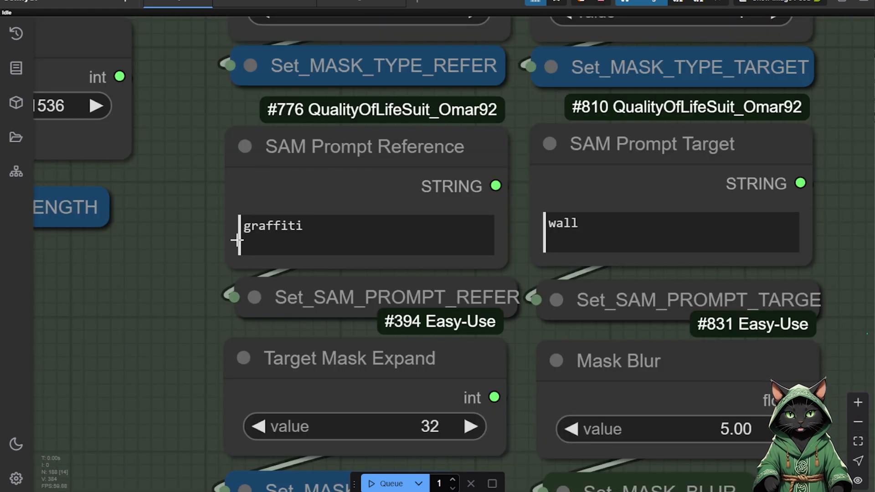
mouse_move(515, 181)
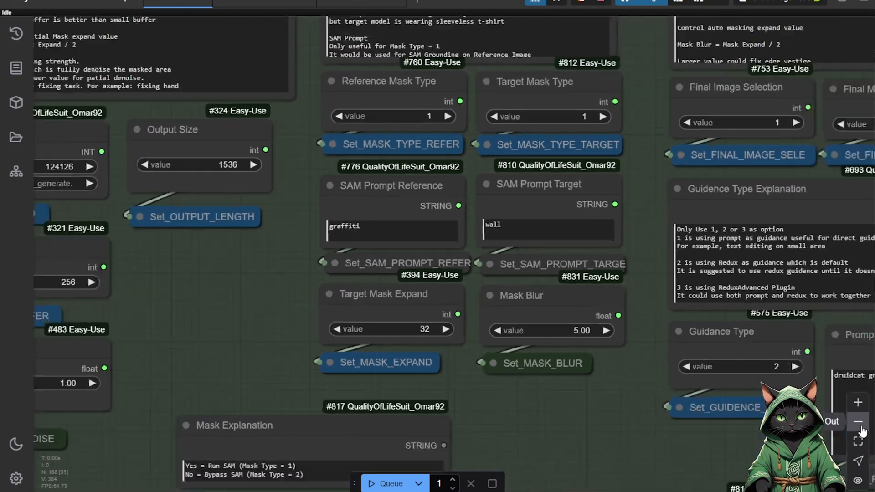
Step: Zoom around the workflow to inspect the DRUID CAT graffiti wall images
left_click(858, 402)
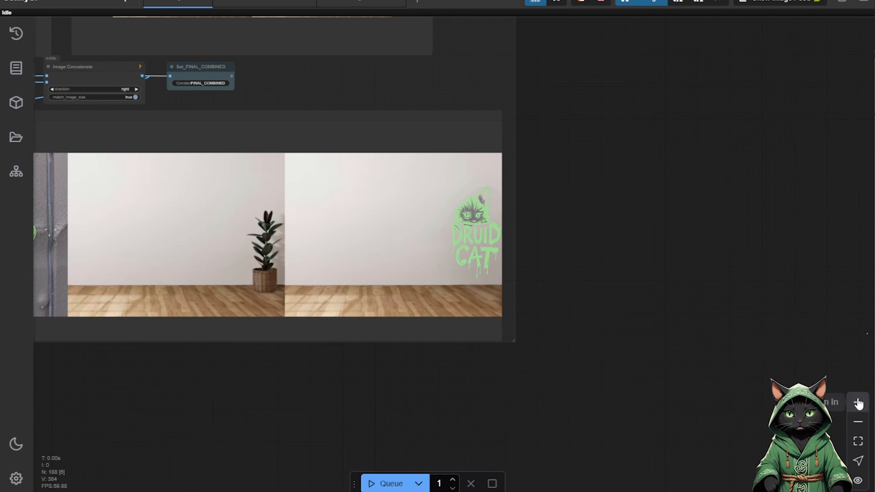
left_click(858, 404)
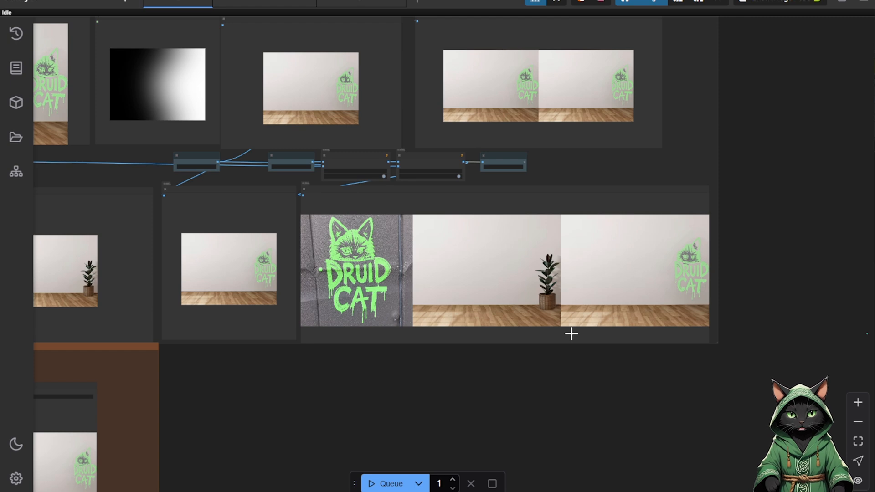
left_click(857, 402)
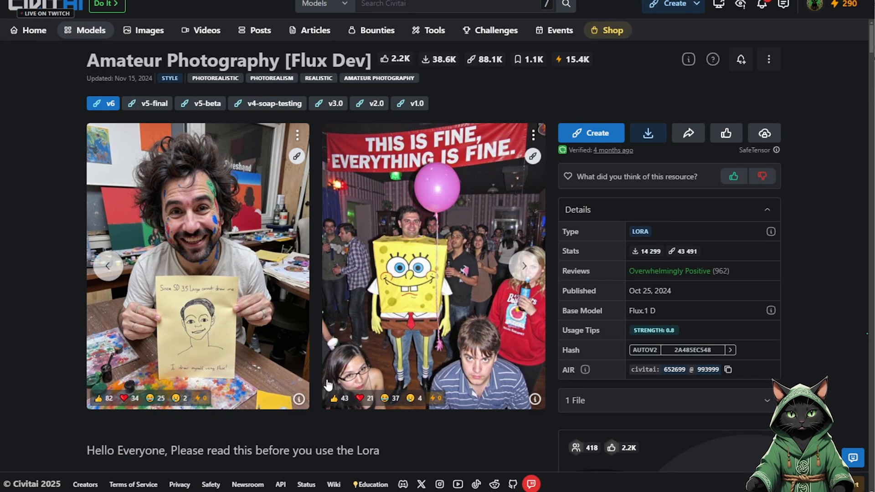
mouse_move(174, 343)
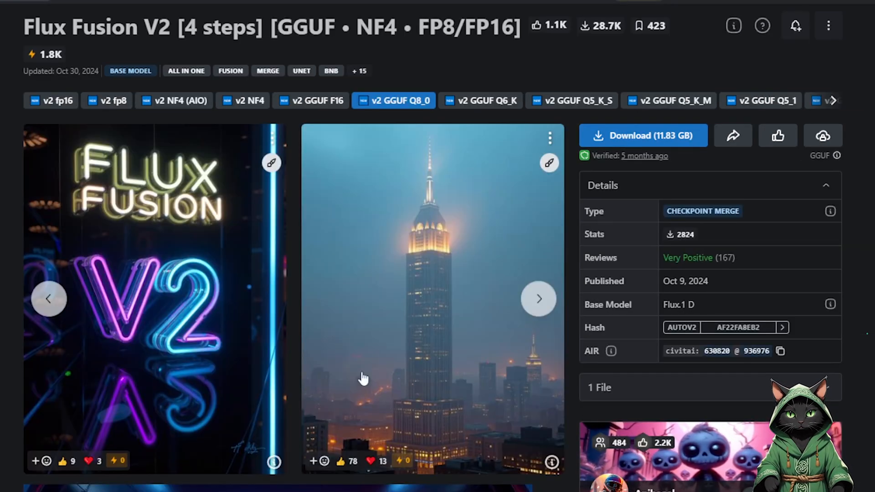
mouse_move(631, 139)
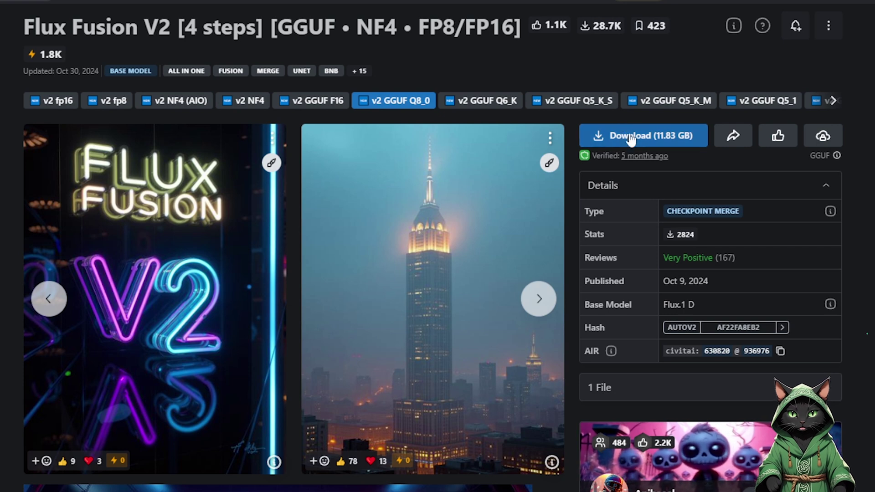
Step: Copy the Flux Fusion V2 GGUF Q8_0 download link address
right_click(643, 135)
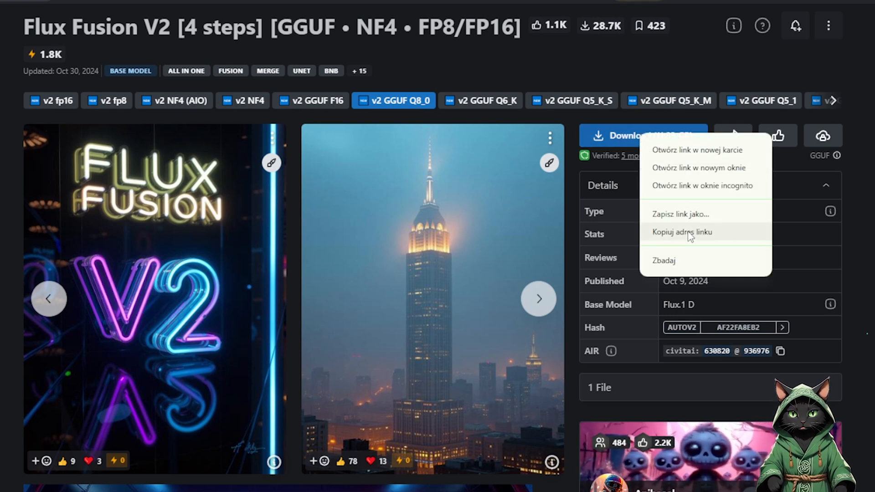
left_click(356, 188)
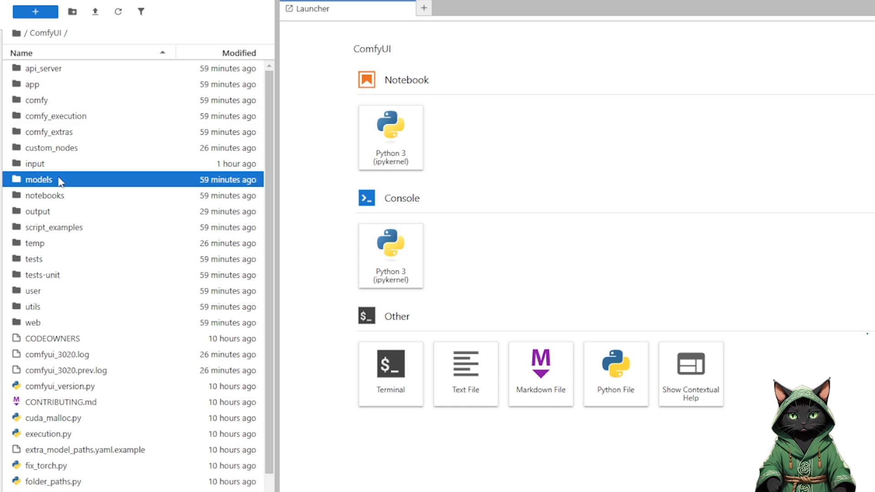
Step: Browse to models/unet to confirm fluxfusion.gguf and start a new terminal
double_click(38, 179)
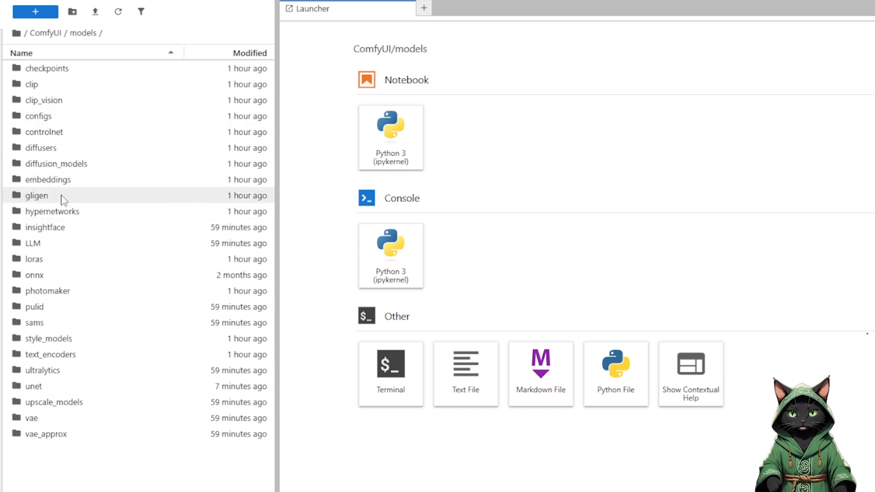
double_click(33, 386)
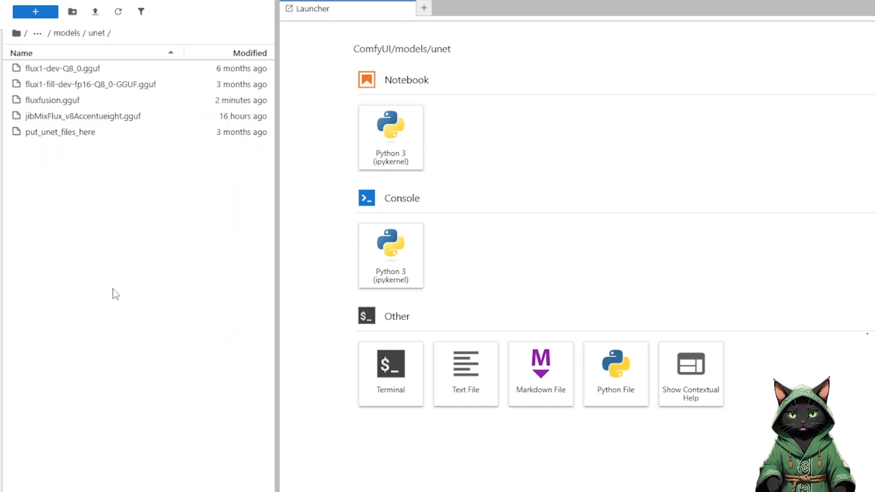
left_click(390, 368)
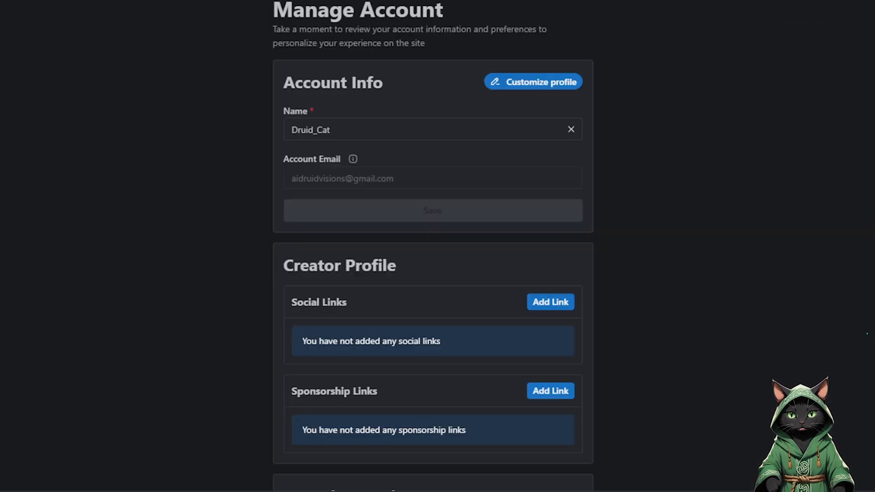
scroll("down", 3)
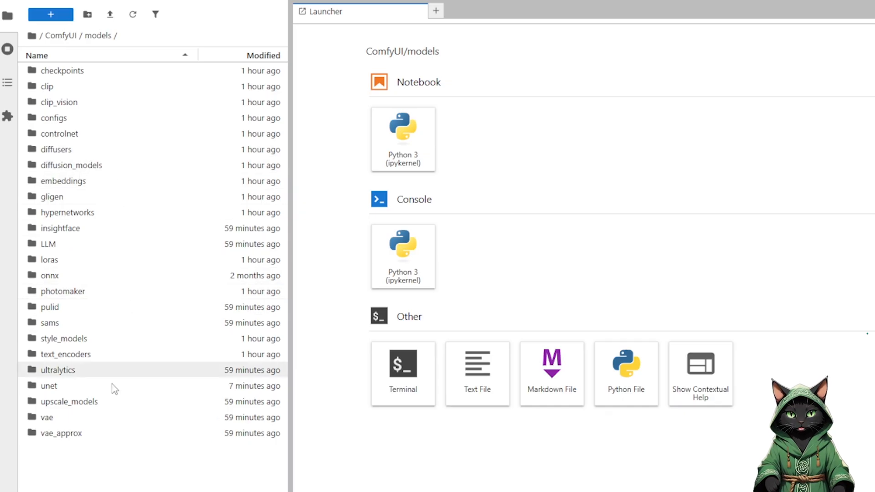
double_click(49, 385)
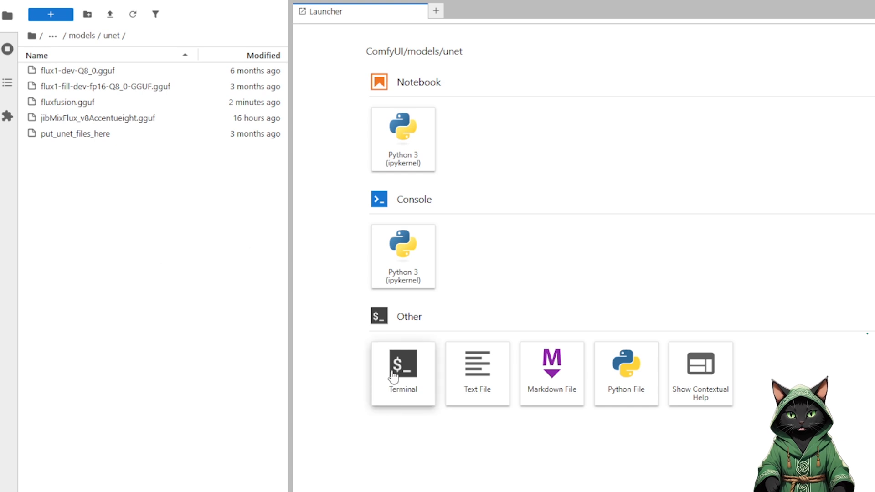
left_click(402, 374)
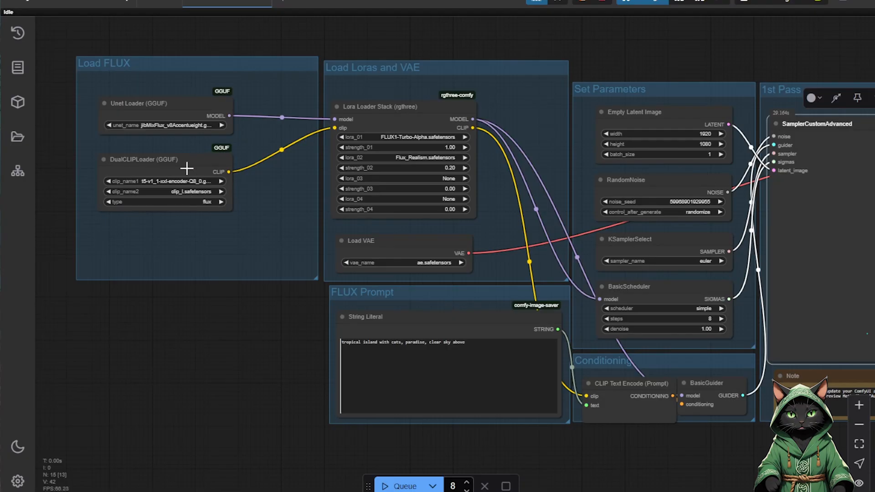
mouse_move(17, 137)
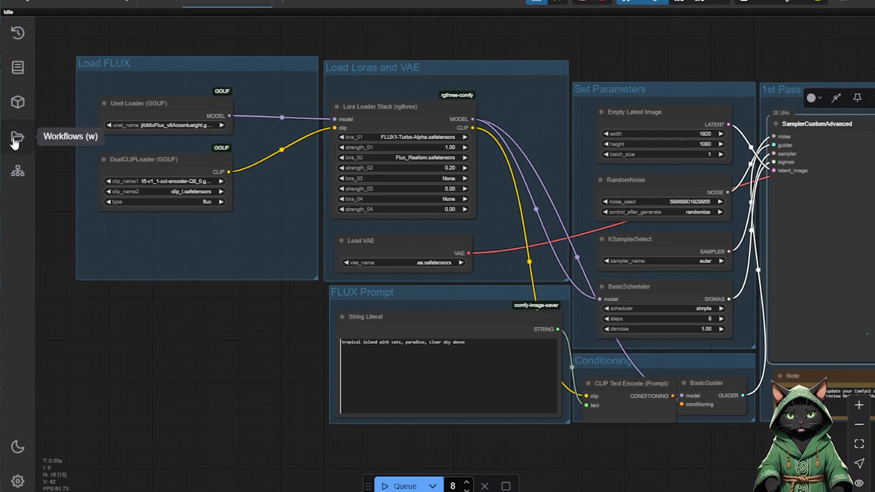
Step: Open the Unet Loader (GGUF) unet_name dropdown listing flux1-dev-Q8_0, flux1-fill-dev and jibMixFlux
left_click(16, 139)
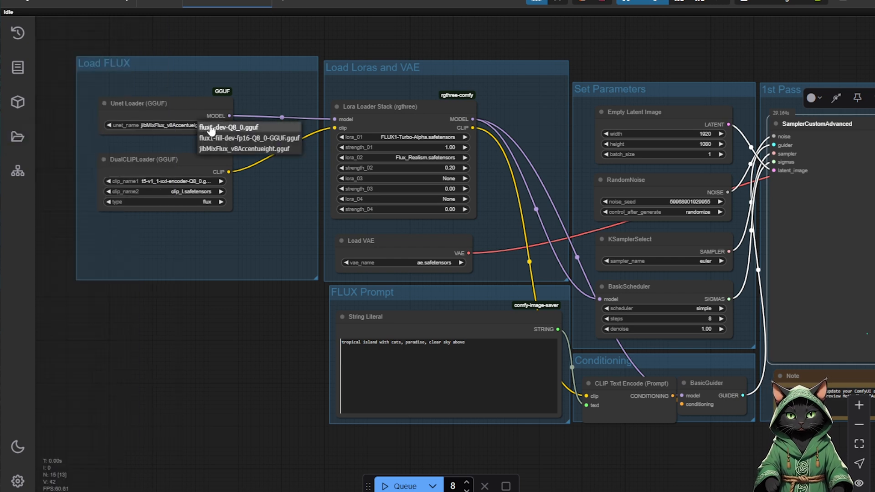
mouse_move(238, 251)
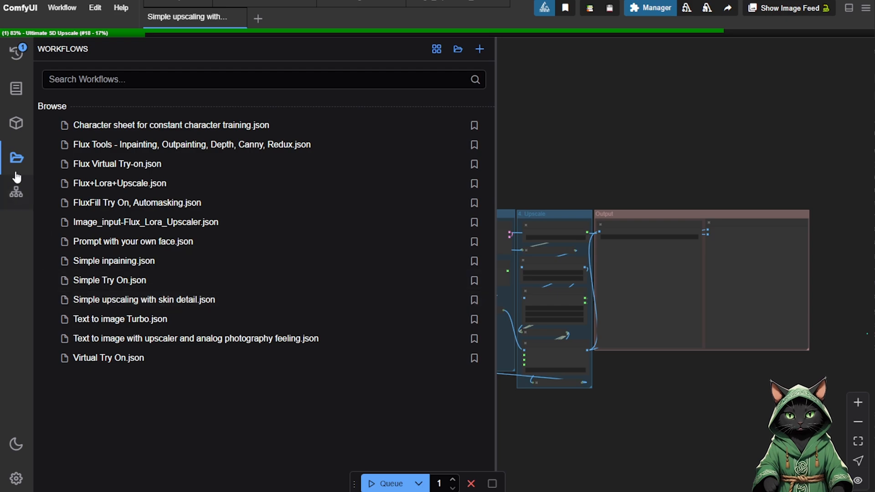
left_click(16, 157)
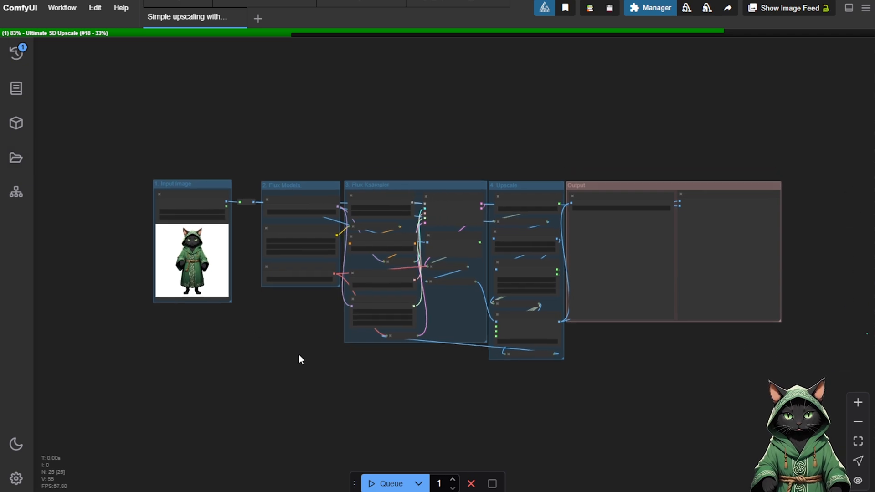
left_click(858, 402)
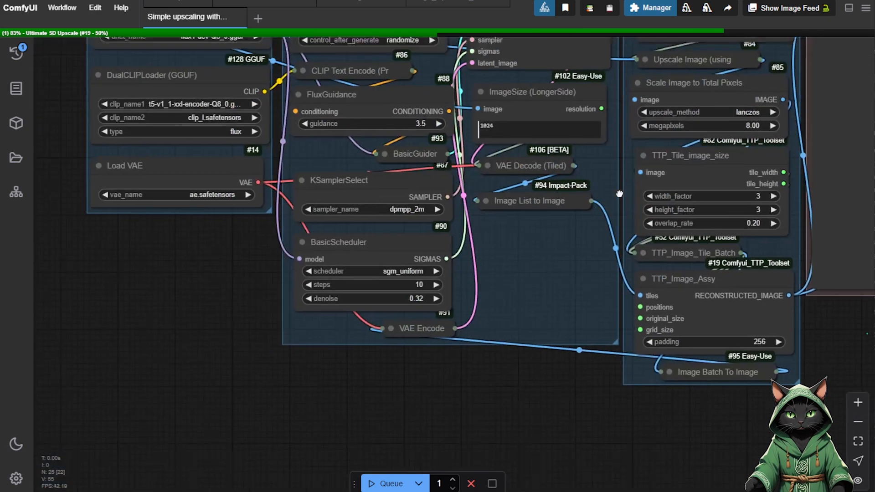
left_click(857, 403)
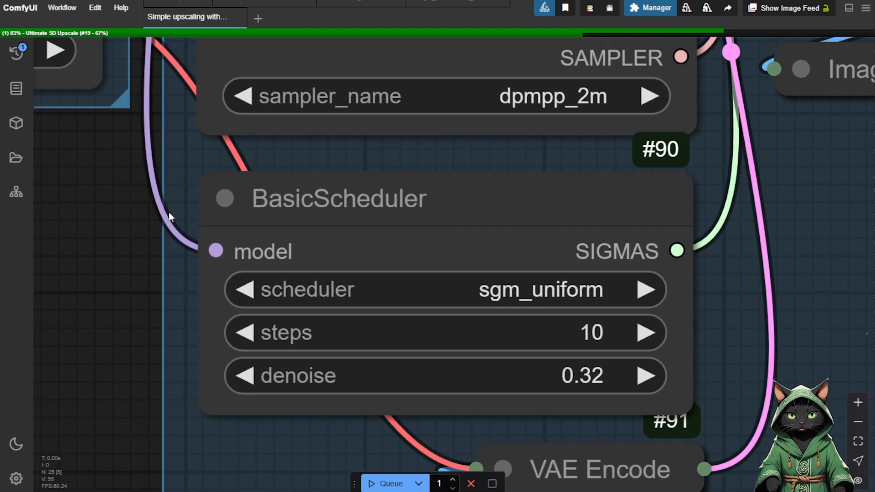
mouse_move(618, 372)
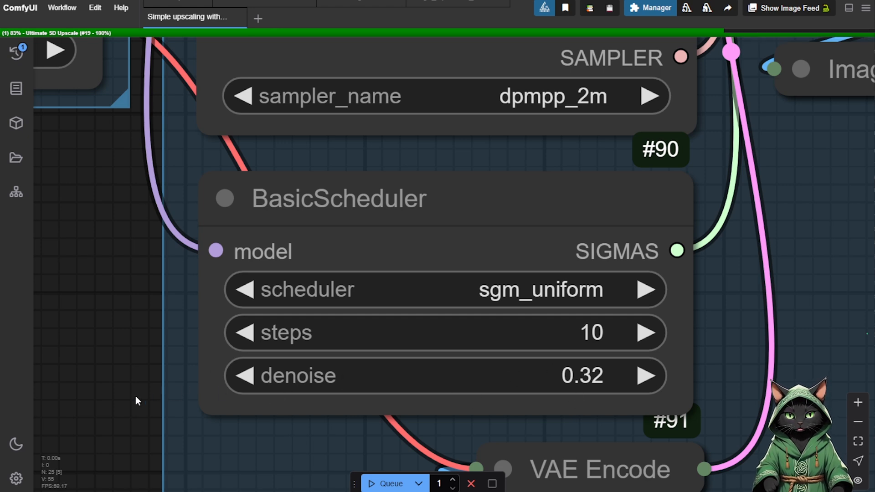
mouse_move(516, 396)
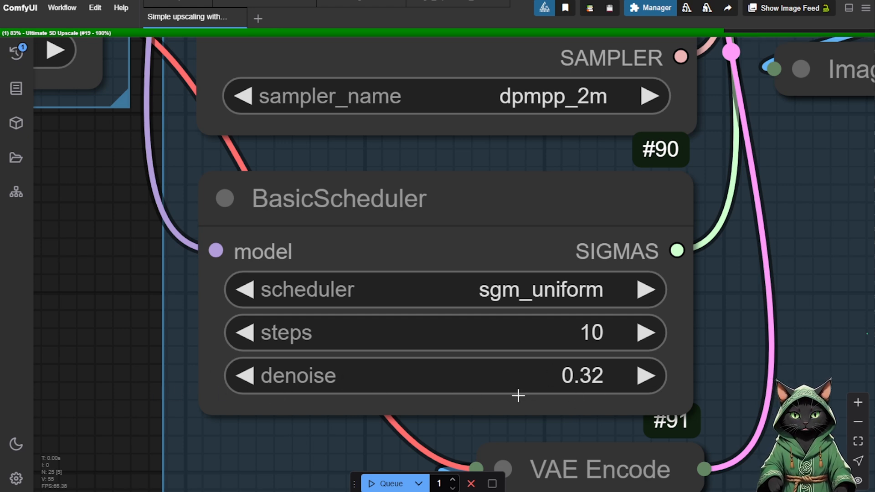
mouse_move(325, 151)
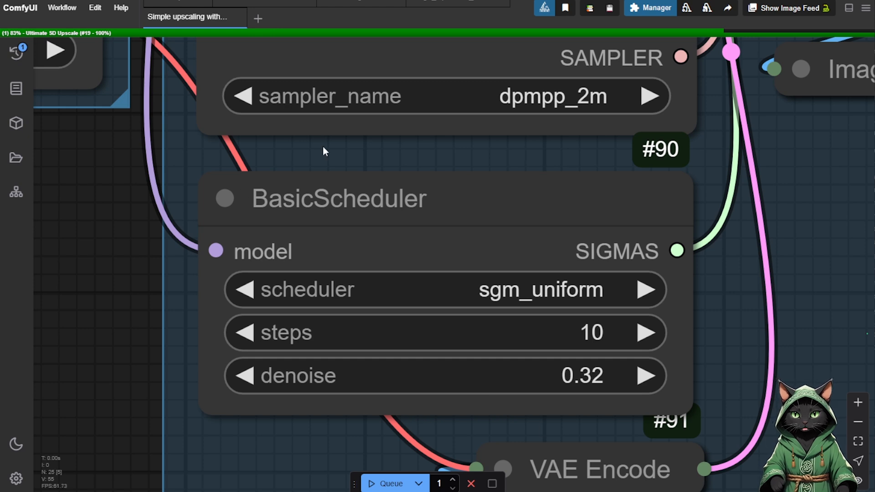
mouse_move(317, 172)
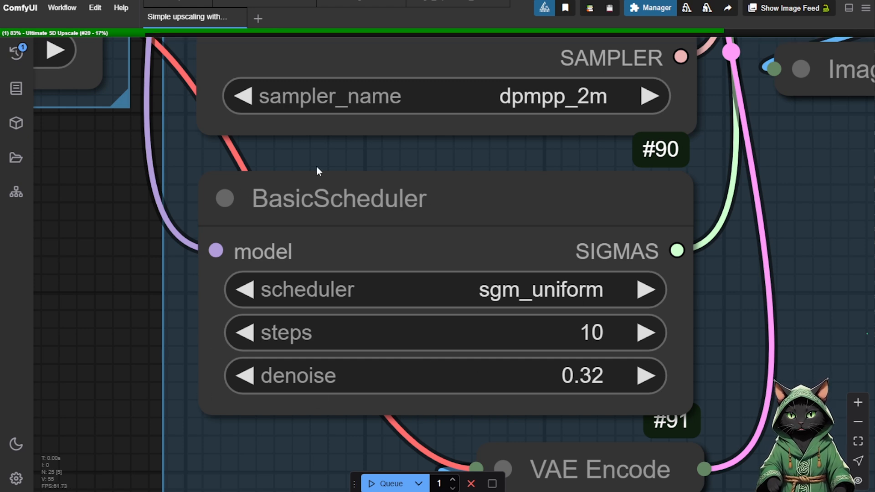
mouse_move(405, 171)
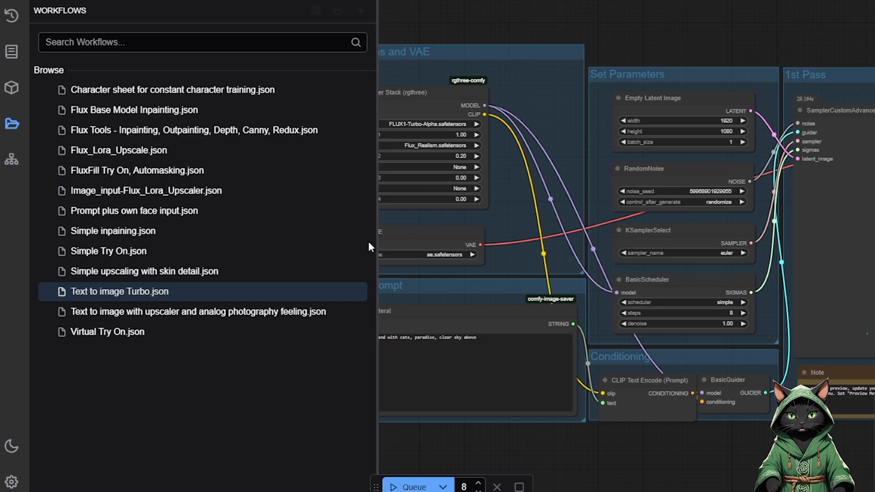
mouse_move(166, 122)
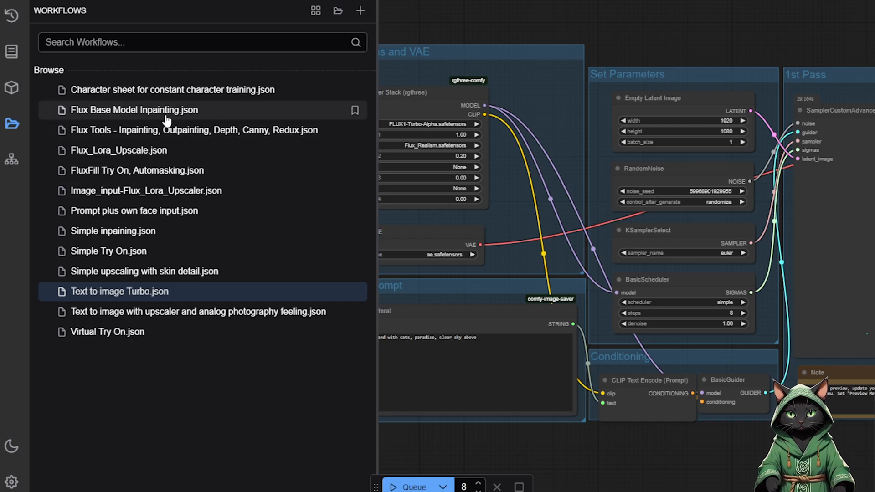
mouse_move(117, 119)
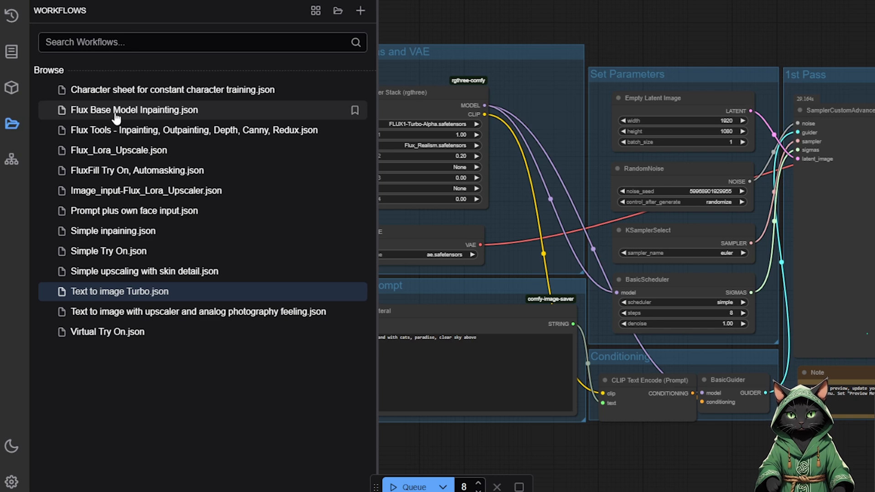
mouse_move(39, 114)
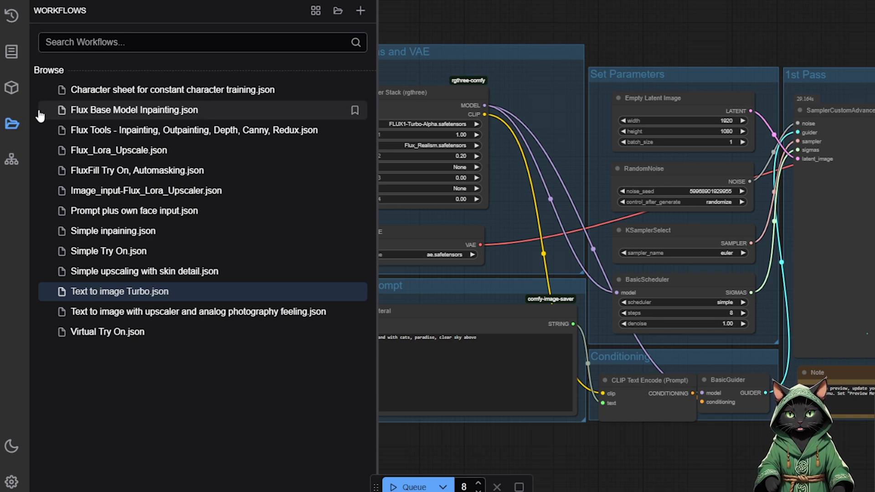
Step: Load Flux Base Model Inpainting.json from the Workflows sidebar, then hide the sidebar
left_click(133, 109)
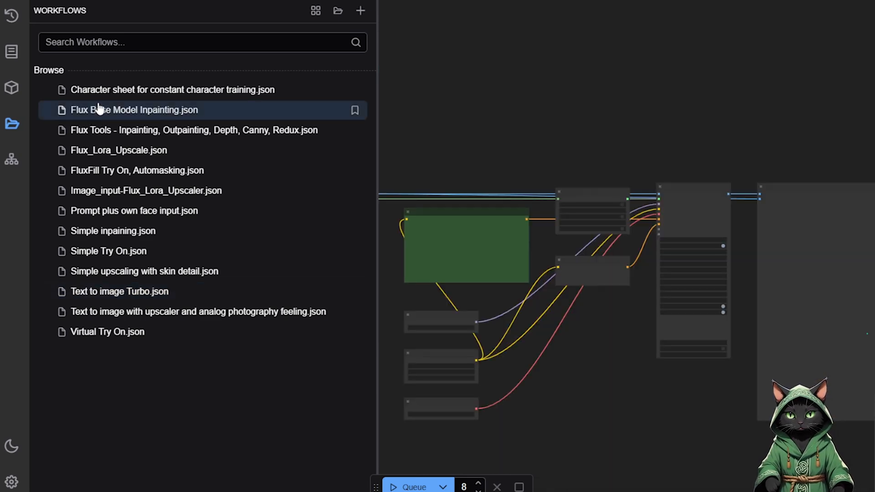
left_click(11, 123)
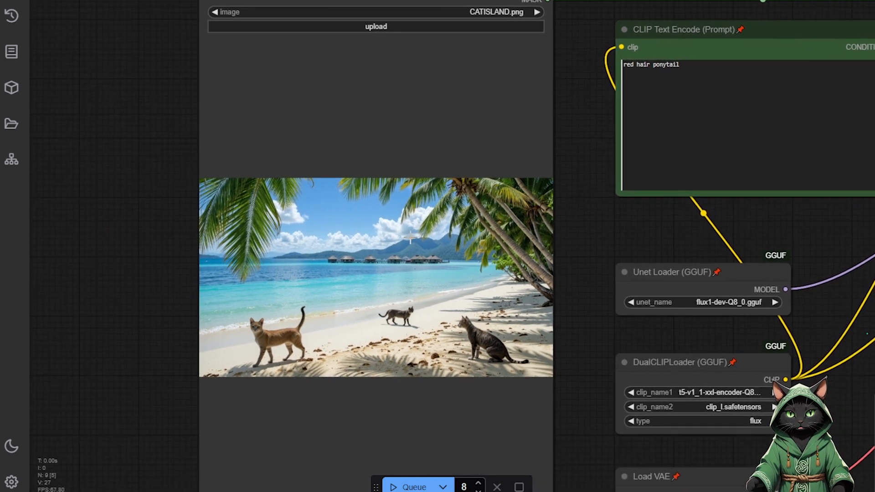
mouse_move(410, 241)
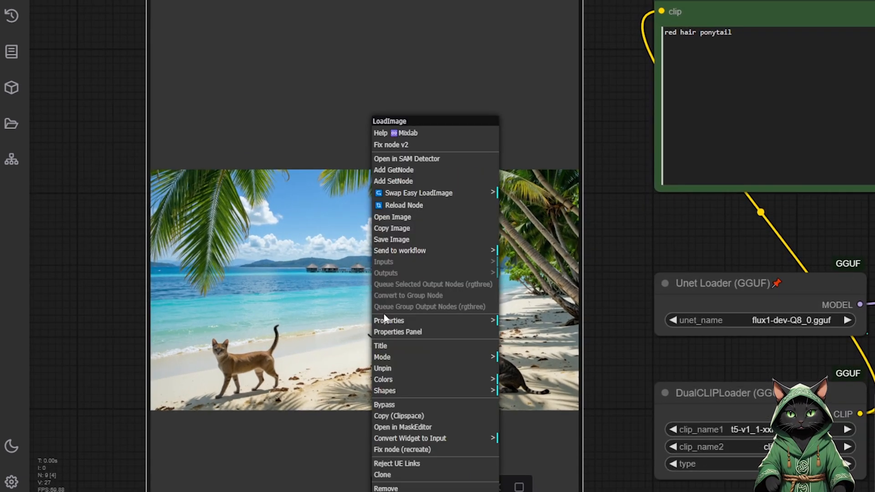
mouse_move(396, 427)
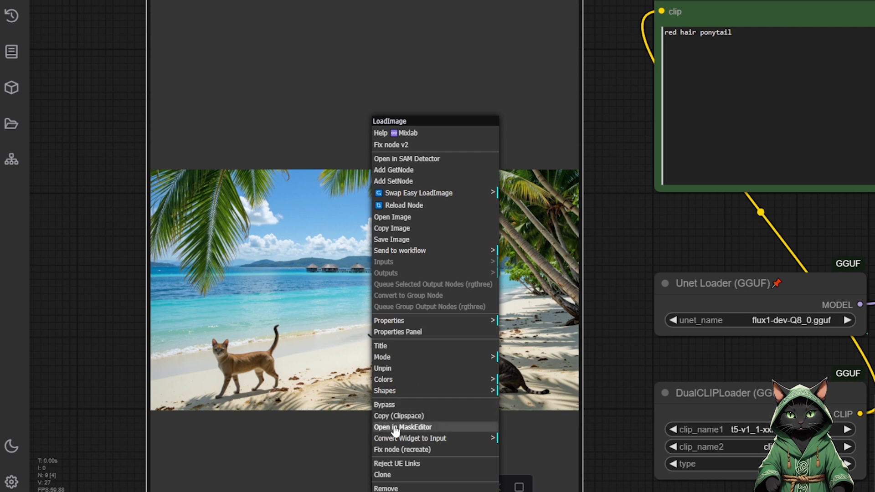
Step: Mask the middle cat in MaskEditor and change the prompt to text "Meow Island"
left_click(403, 427)
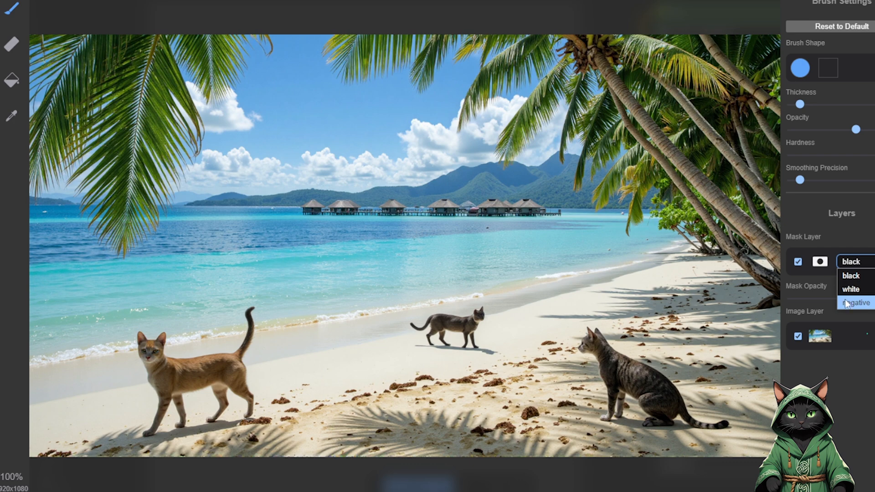
mouse_move(851, 306)
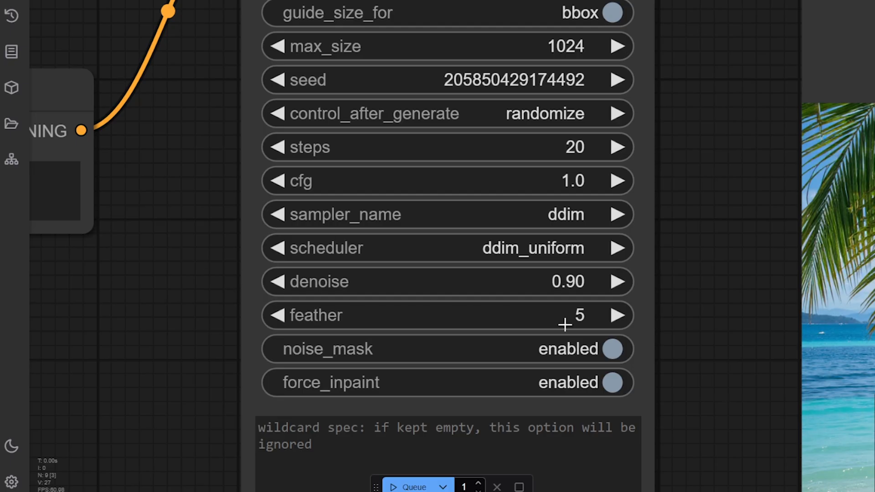
mouse_move(619, 325)
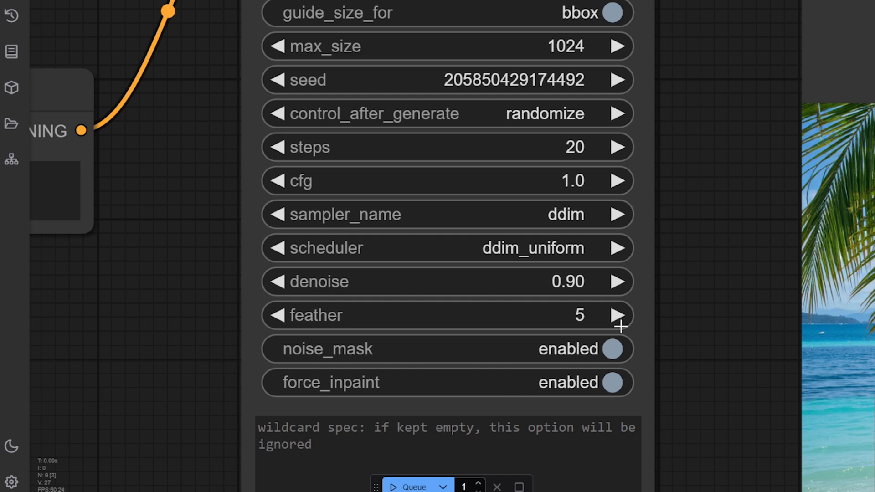
left_click(619, 315)
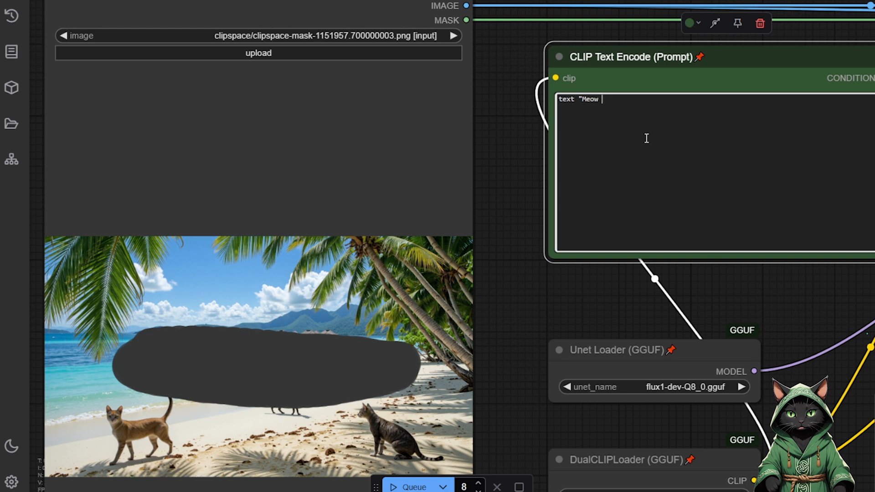
type("Island")
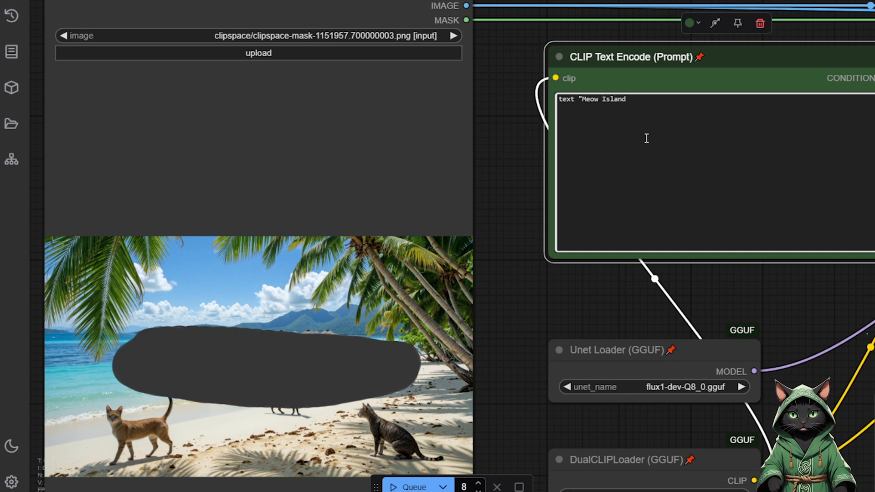
type("\"")
type("loadloramodel")
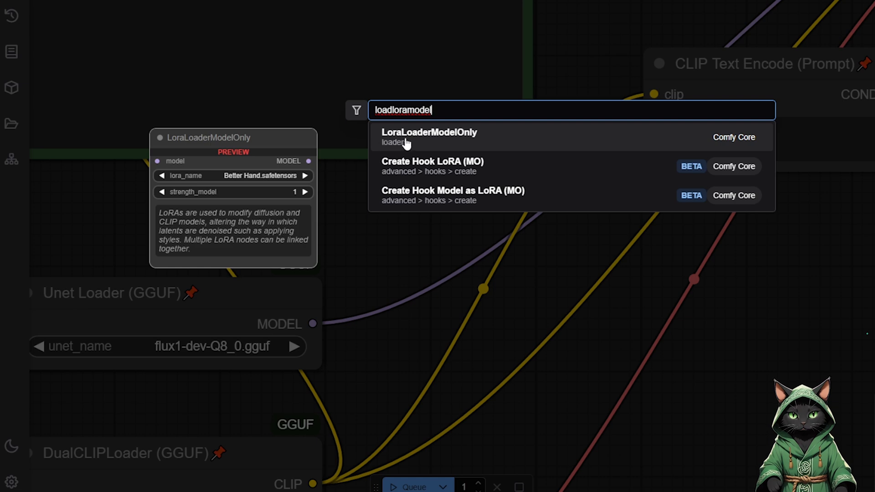
mouse_move(388, 138)
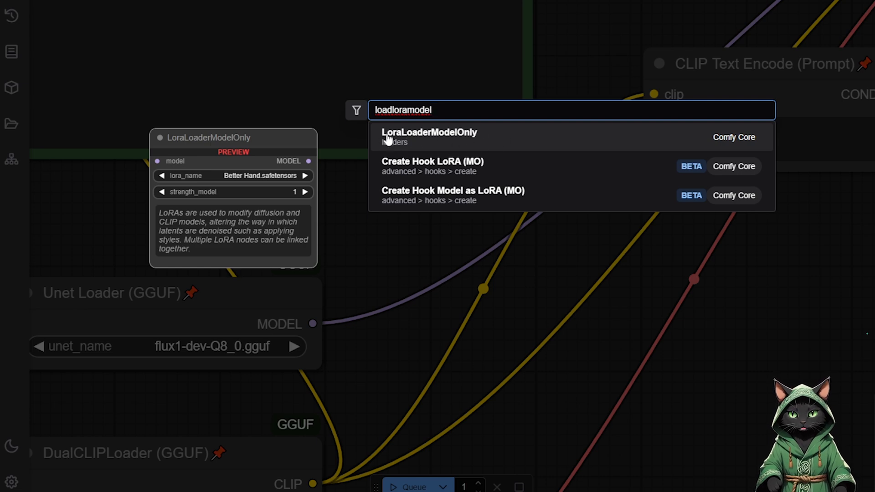
Step: Add a LoraLoaderModelOnly node fed by the Unet Loader's MODEL output
left_click(429, 132)
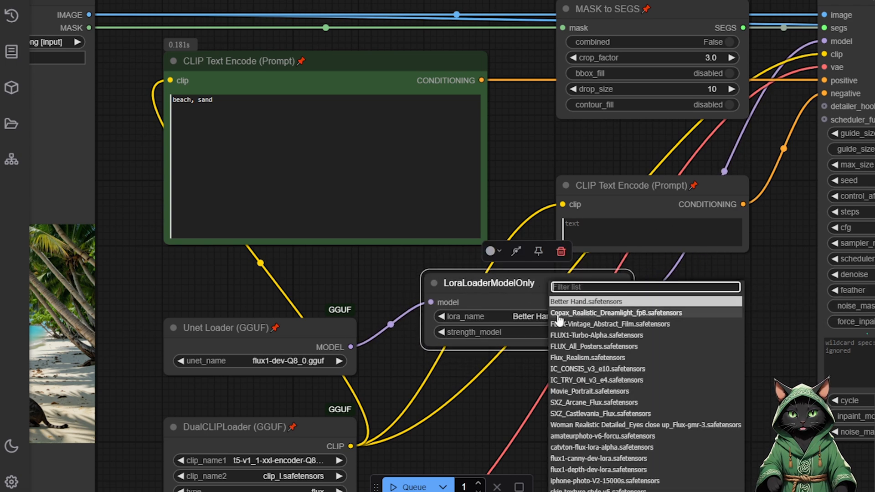
mouse_move(606, 453)
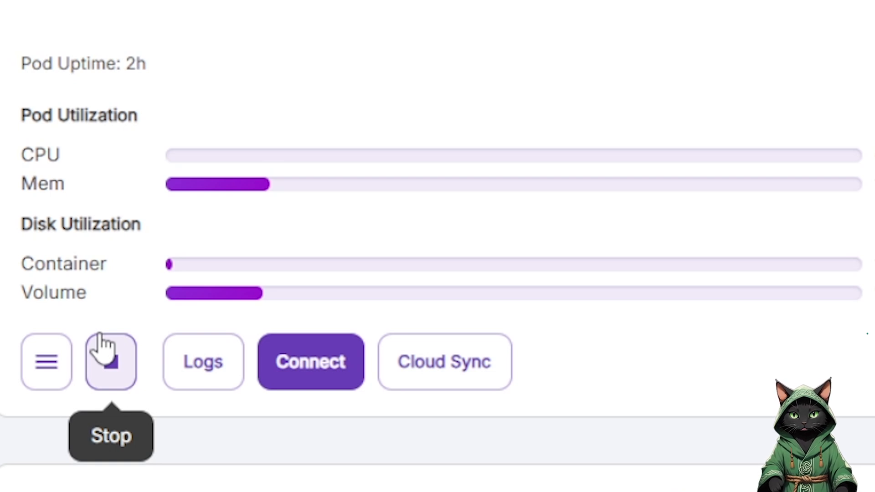
Step: Stop the running pod from its card on the RunPod console
left_click(111, 361)
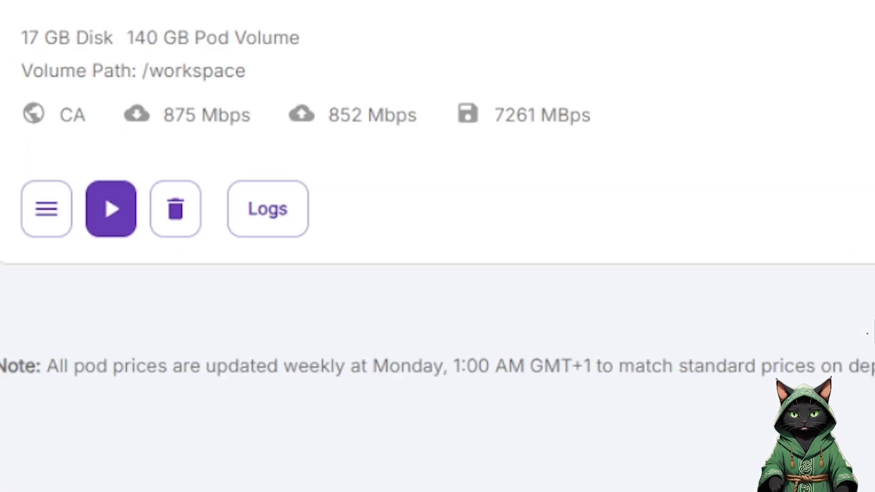
mouse_move(175, 208)
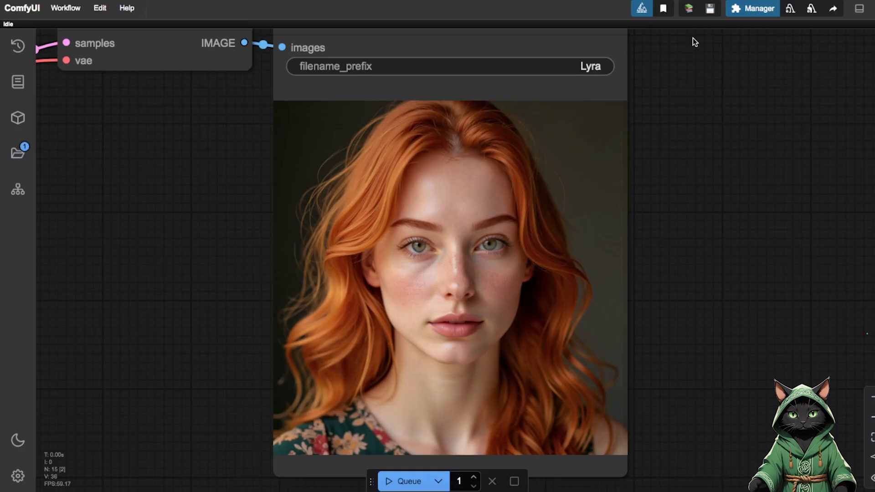
mouse_move(694, 25)
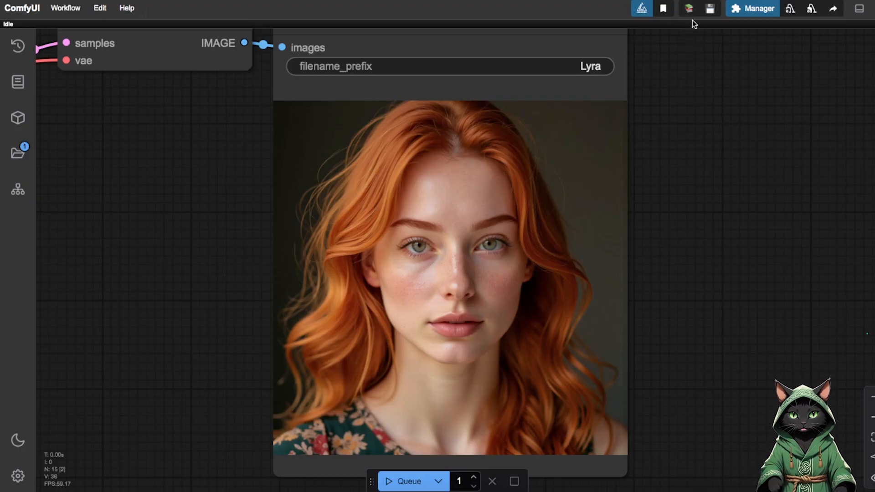
mouse_move(691, 40)
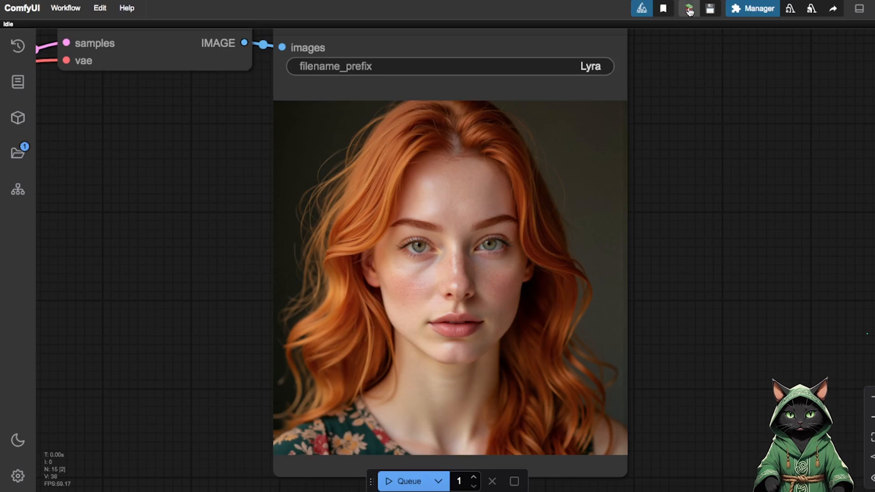
Step: Open the Outputs gallery showing the saved Lyra portraits
left_click(687, 8)
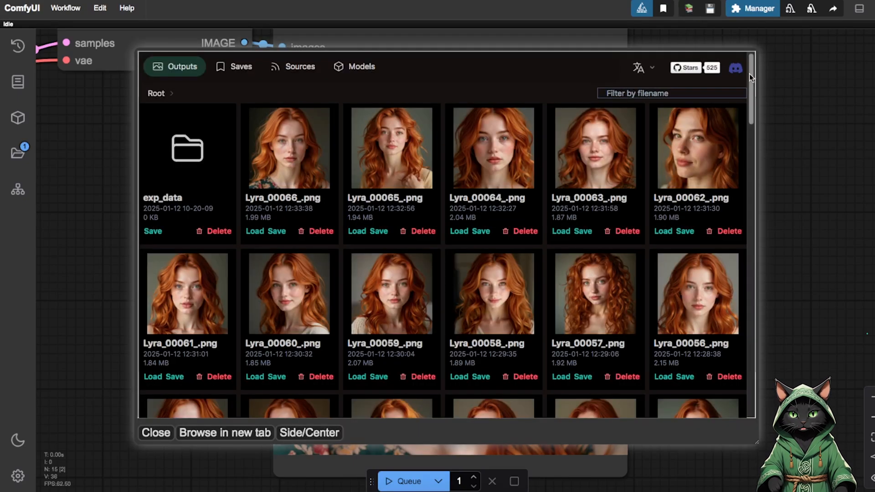